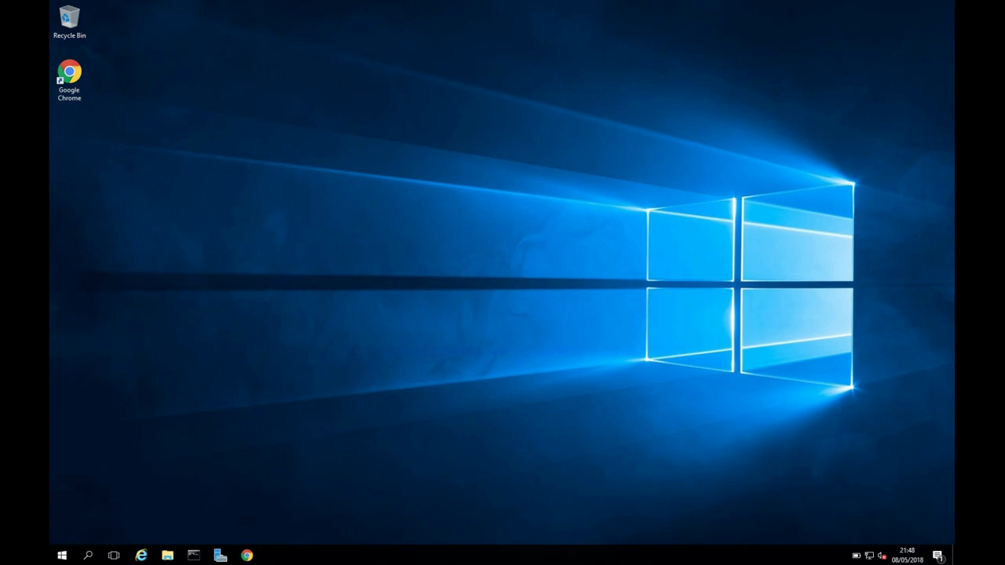
pyautogui.moveTo(245, 384)
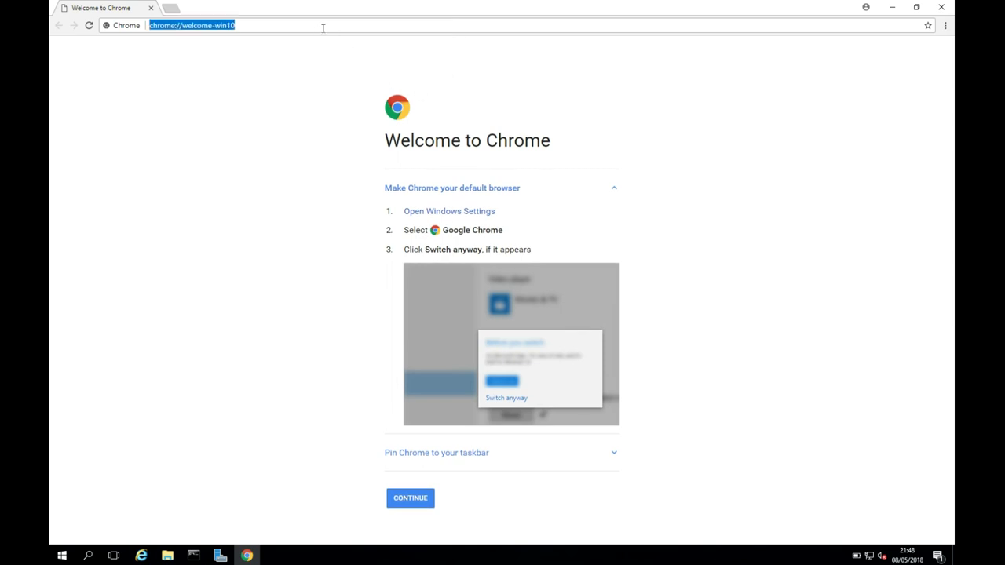
# Step: Search Google for 'java jdk' and open Oracle's Java SE Development Kit 8 downloads result
pyautogui.write('j')
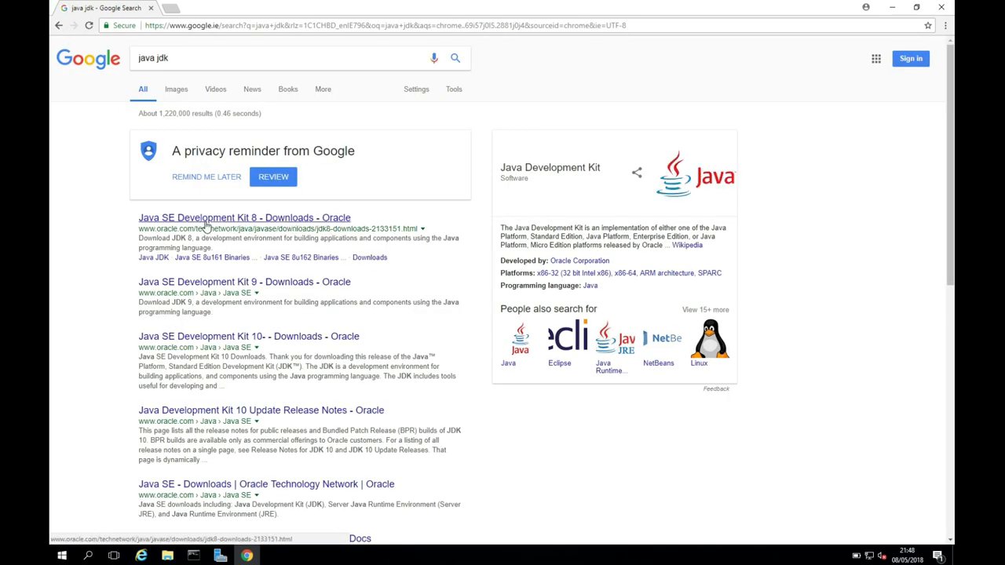
pyautogui.click(244, 217)
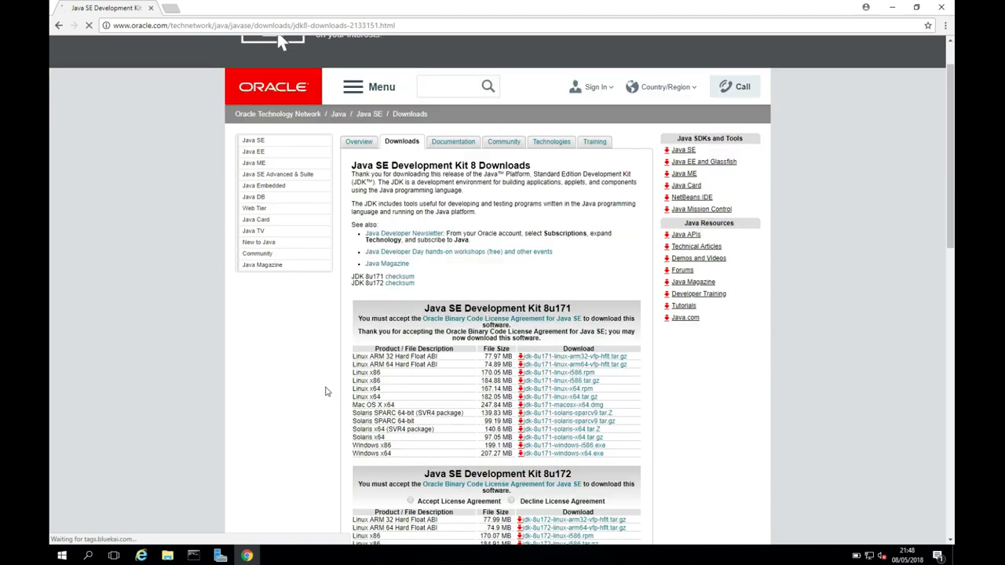
# Step: Download jdk-8u171-windows-x64.exe and run it past the security warning
pyautogui.scroll(-3)
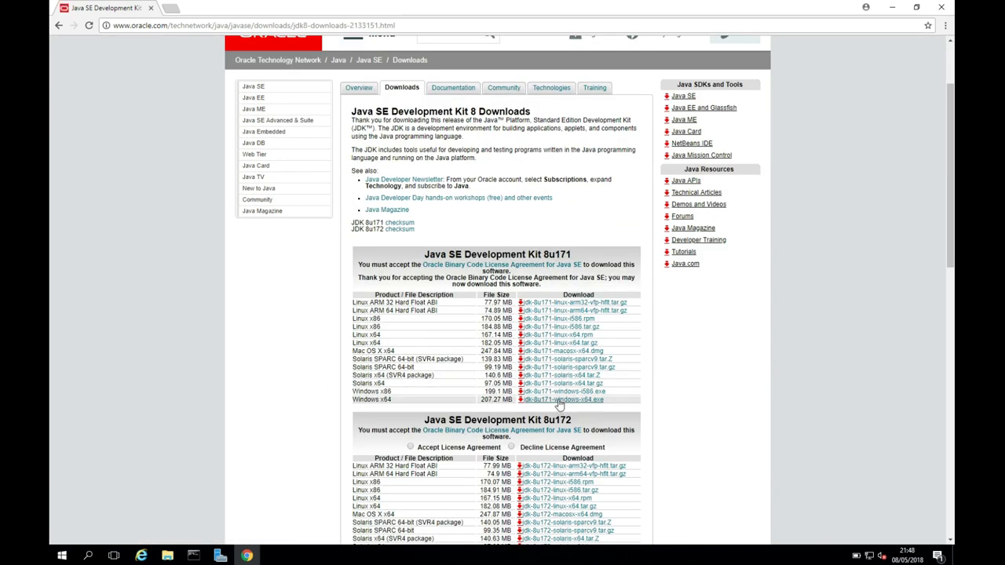
pyautogui.click(579, 401)
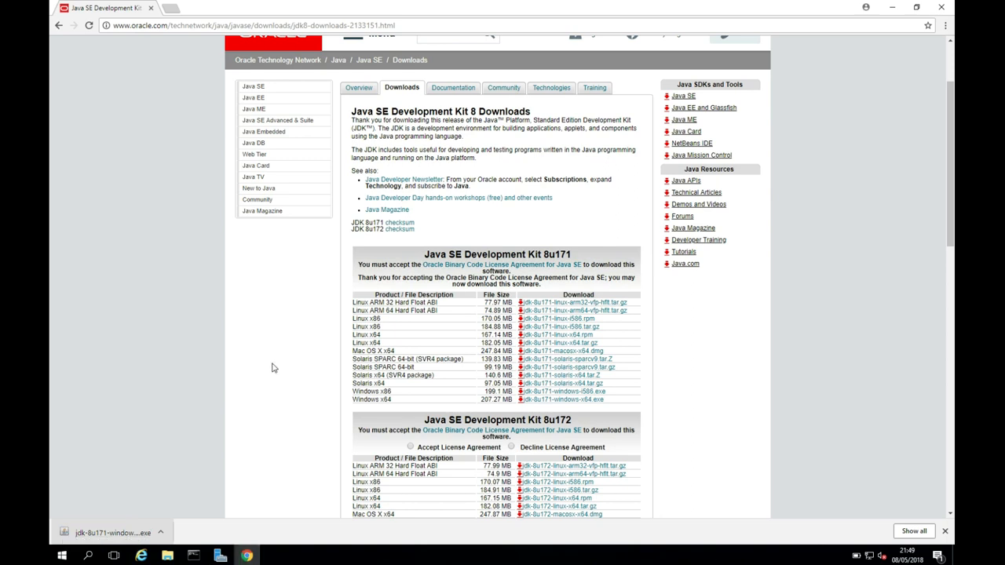
pyautogui.click(162, 533)
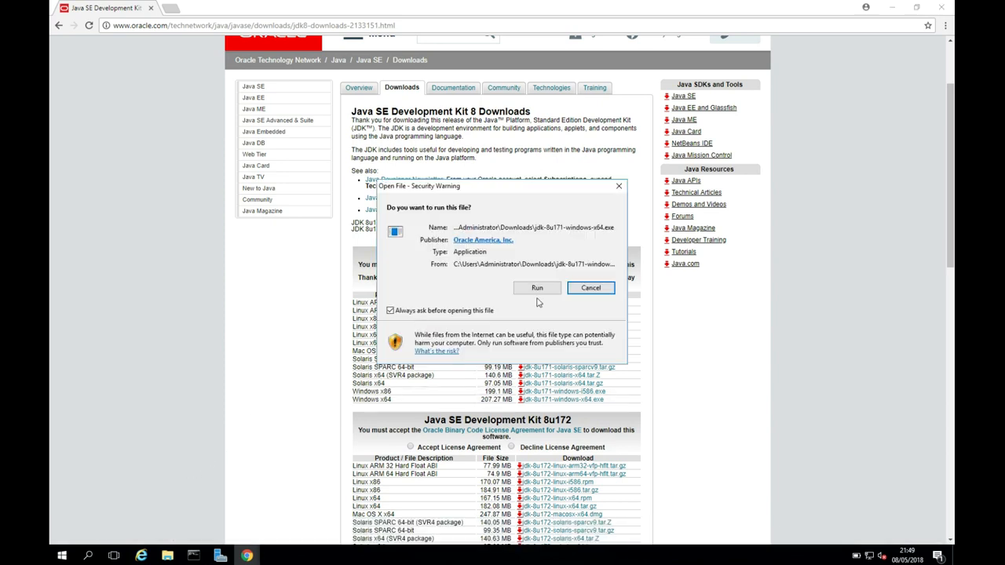
pyautogui.click(590, 288)
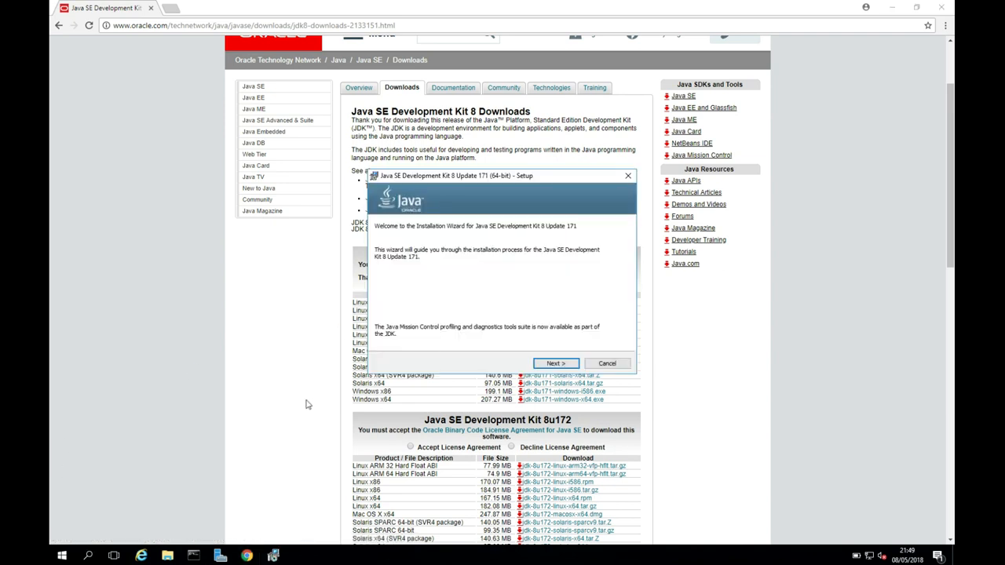
# Step: Install JDK 8 Update 171 (64-bit) with default features and JRE folder, then close the installer
pyautogui.click(556, 363)
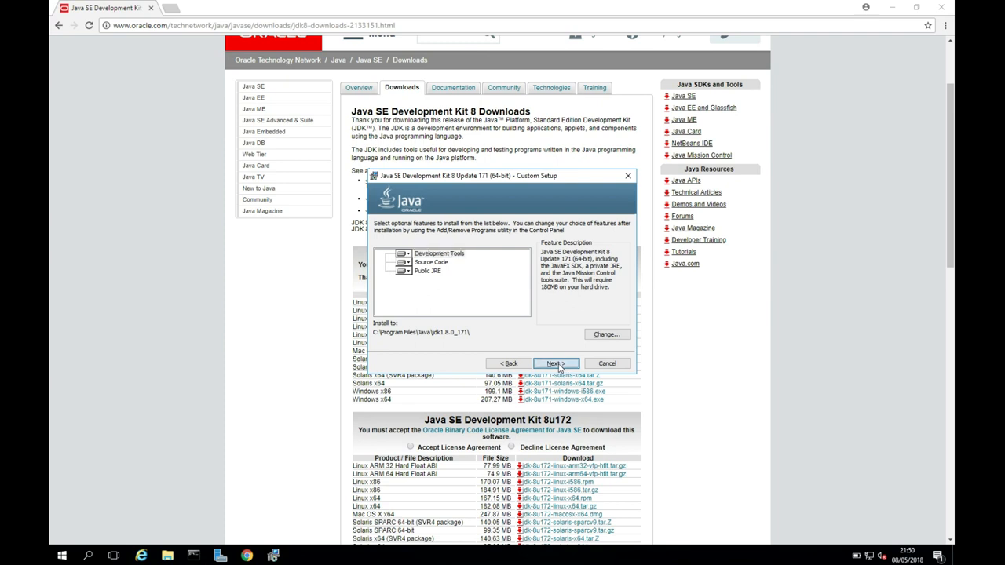
pyautogui.click(556, 363)
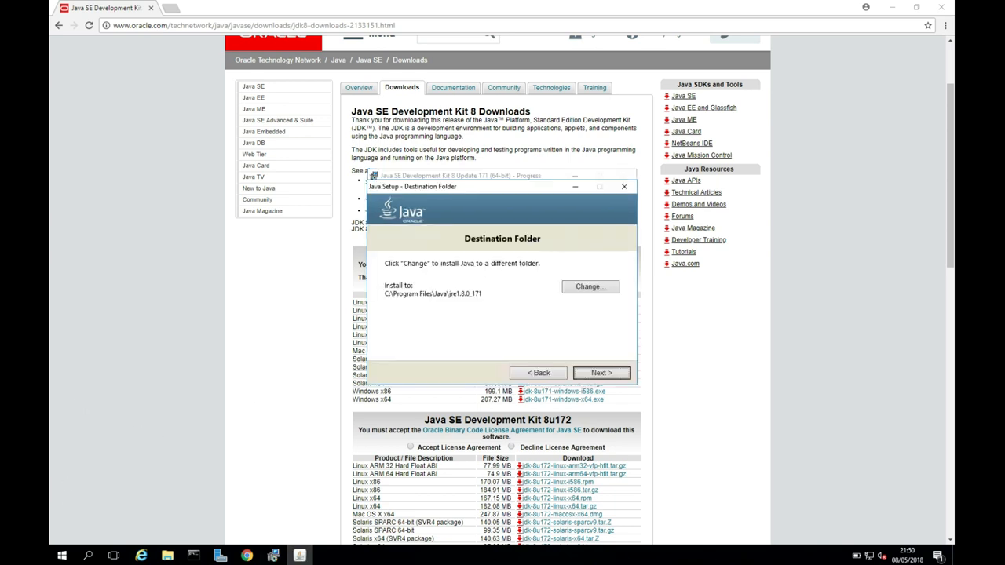
pyautogui.moveTo(609, 394)
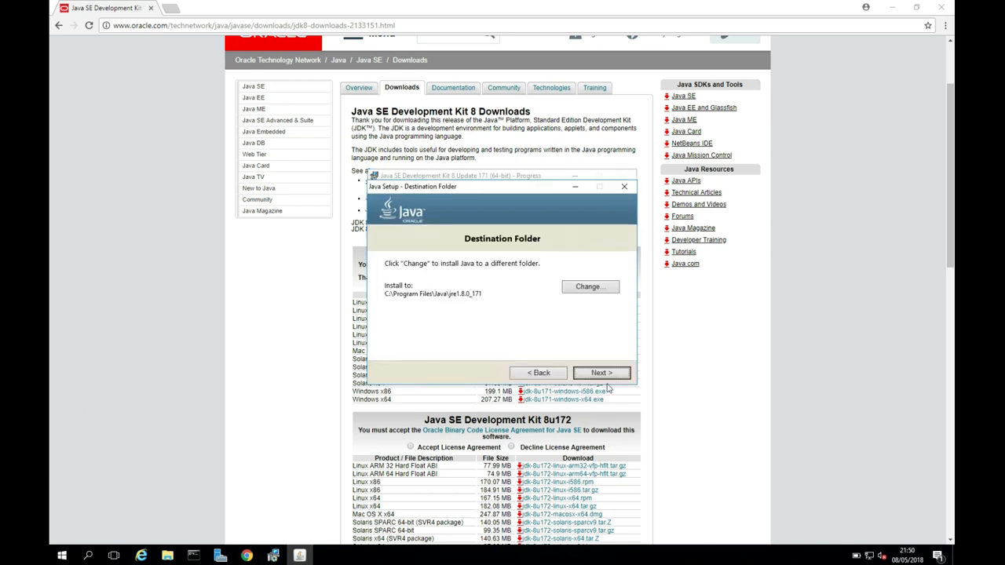
pyautogui.click(602, 373)
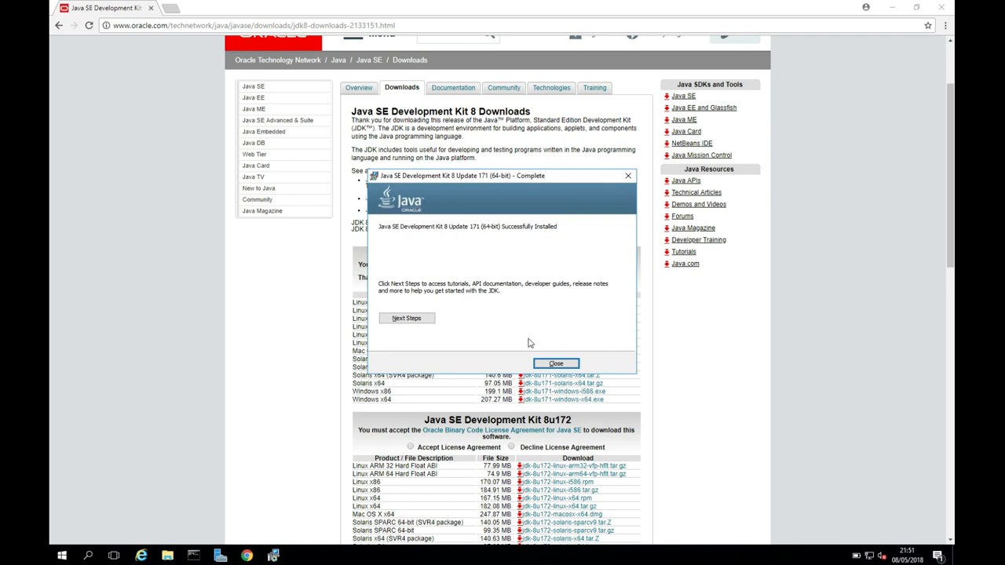
pyautogui.click(557, 364)
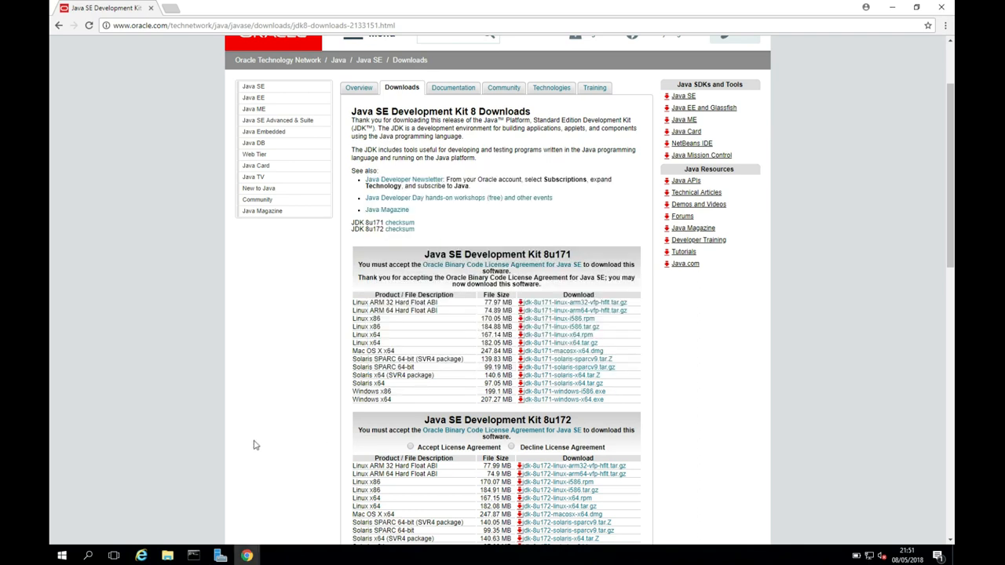
pyautogui.moveTo(189, 27)
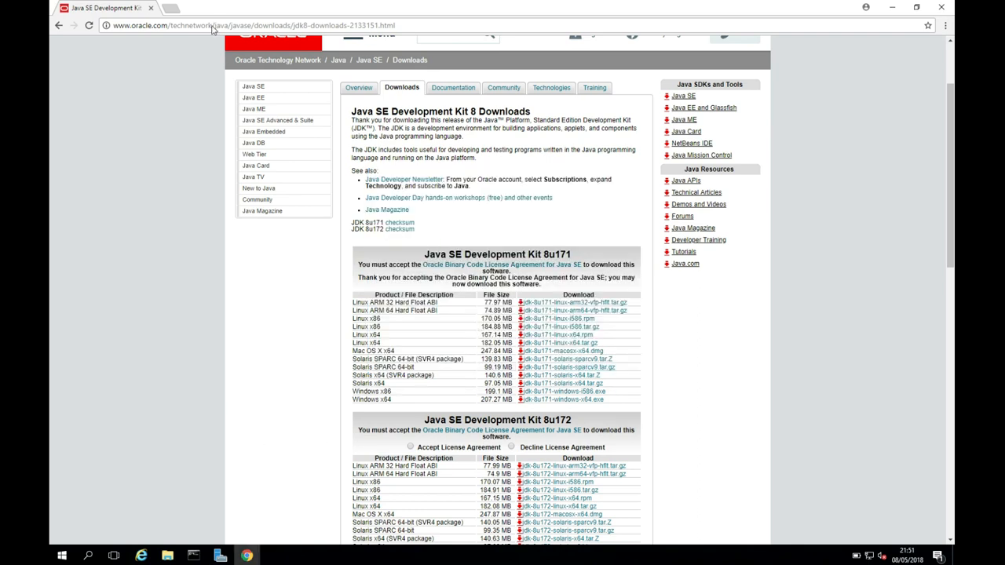
# Step: Search Google for 'wildfly download' and open the 'Downloads · WildFly' result
pyautogui.write('wil')
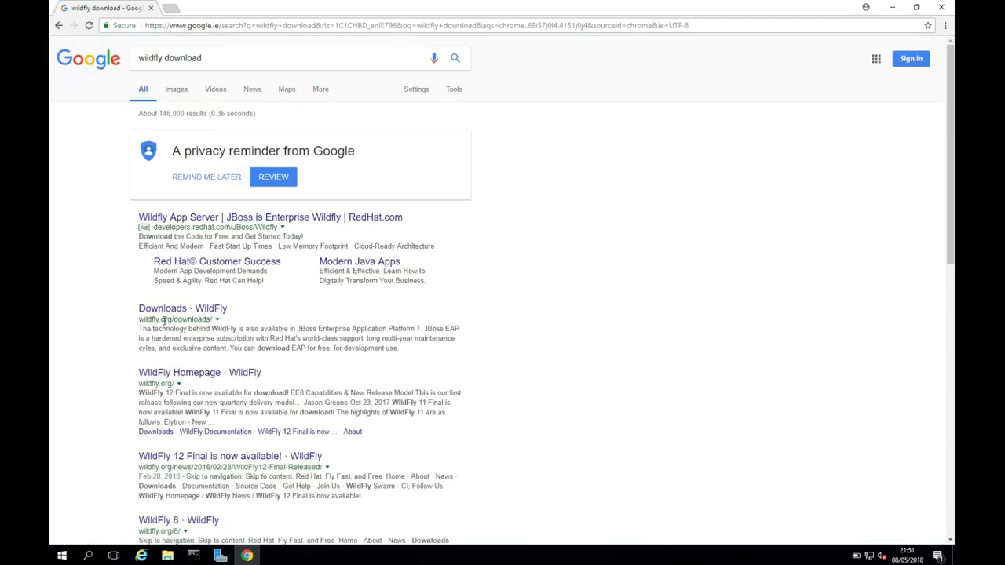
pyautogui.moveTo(181, 315)
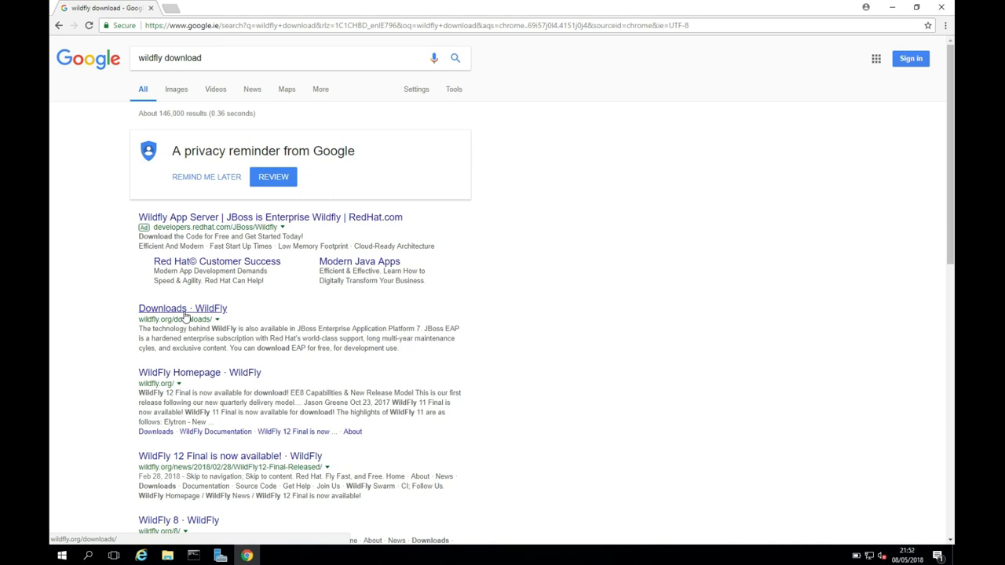
pyautogui.click(174, 307)
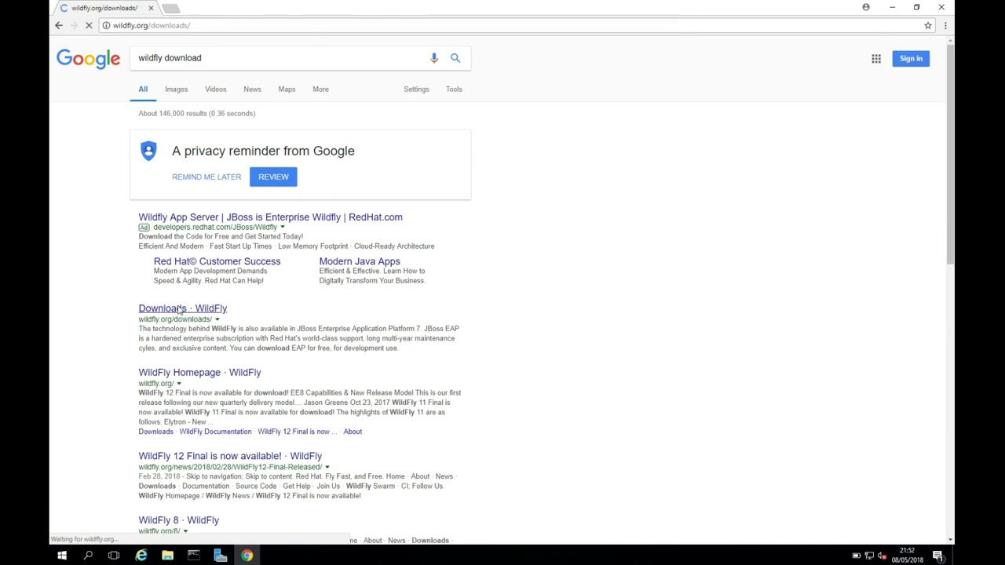
pyautogui.click(180, 307)
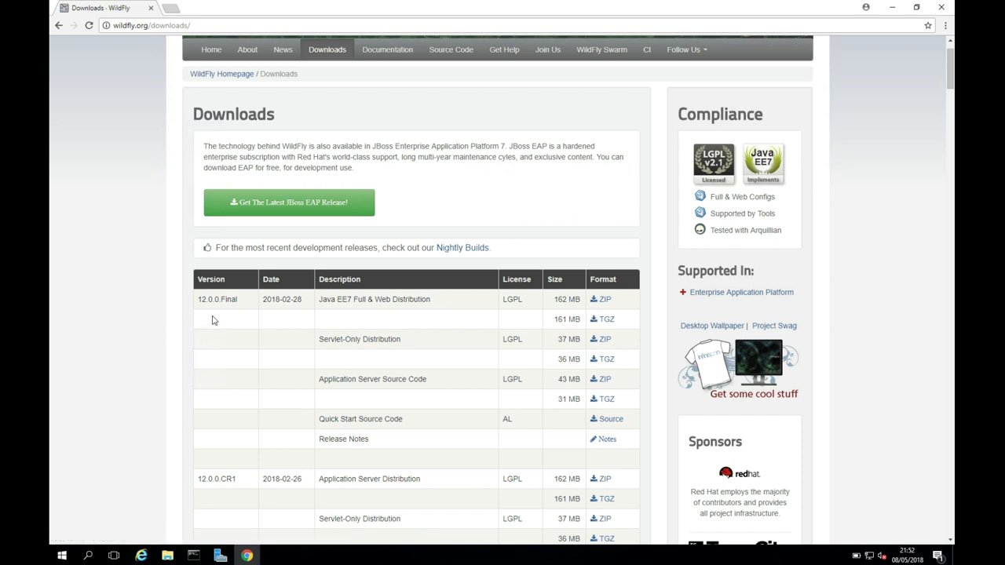
pyautogui.moveTo(328, 311)
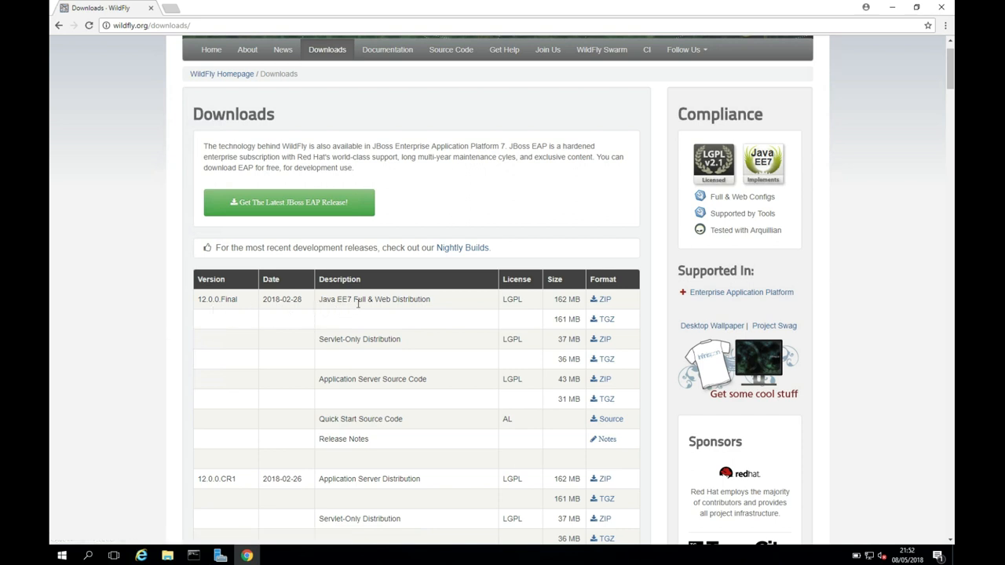
pyautogui.moveTo(594, 298)
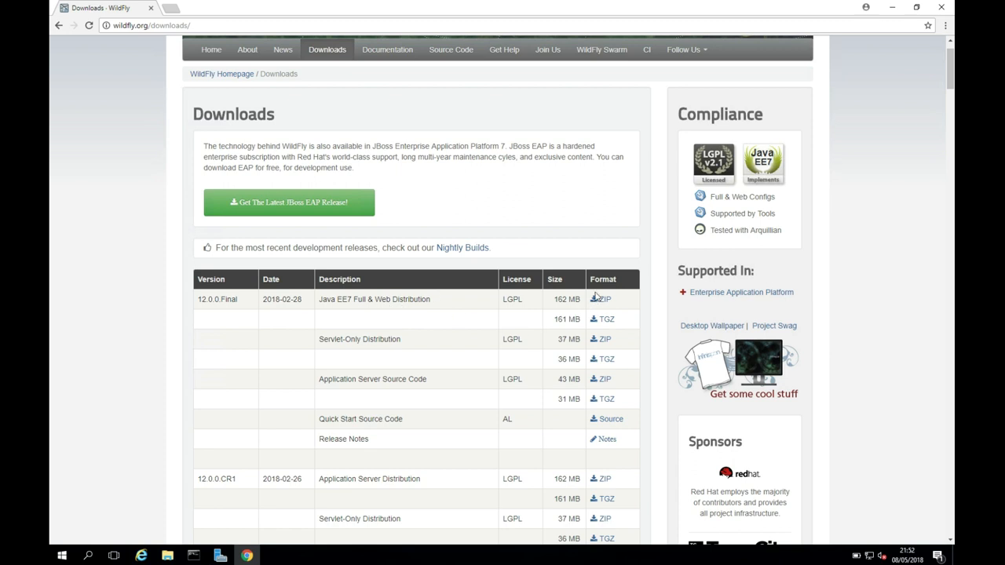
# Step: Download the 12.0.0.Final Java EE7 Full & Web Distribution ZIP and show it in folder
pyautogui.click(600, 300)
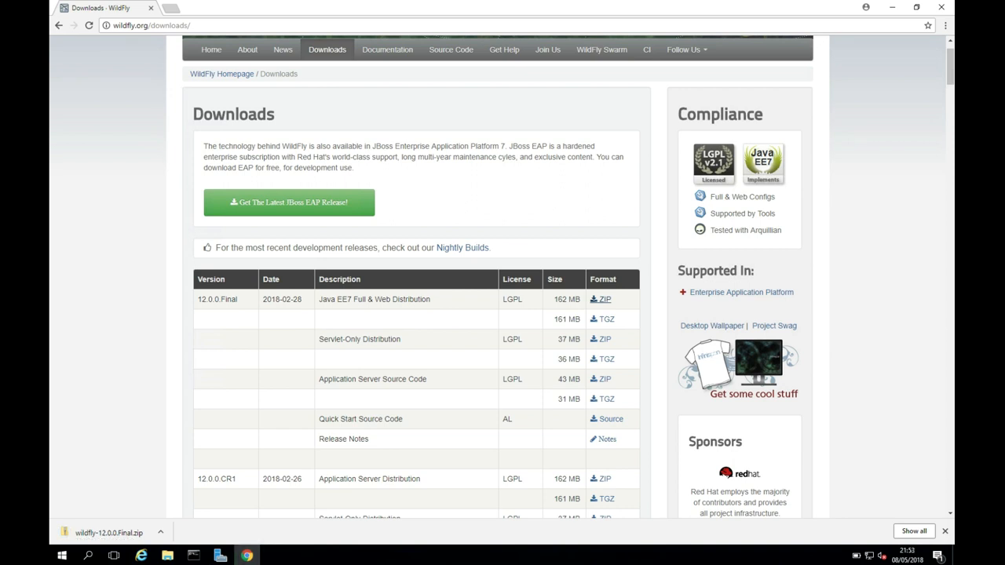
pyautogui.click(159, 531)
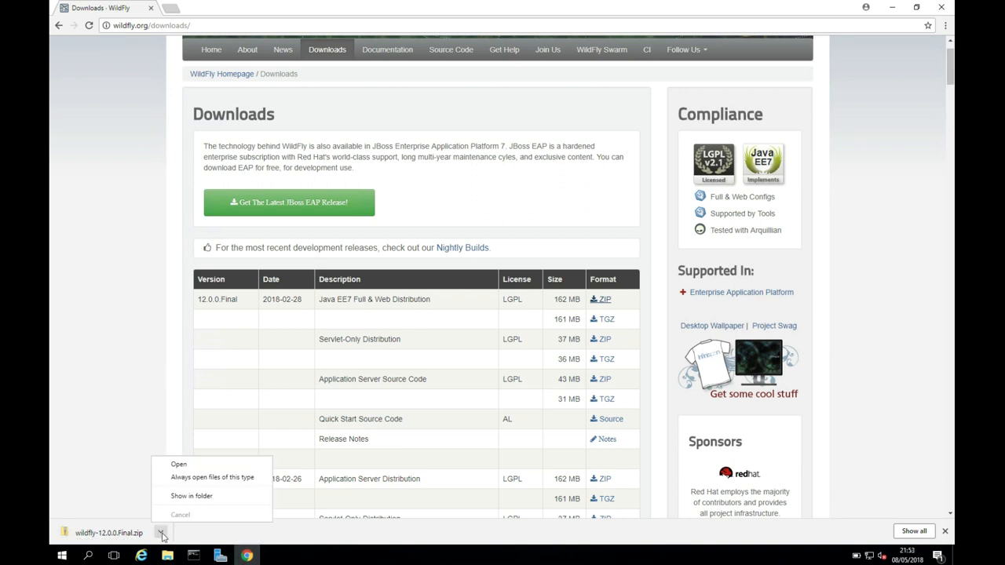
pyautogui.click(185, 503)
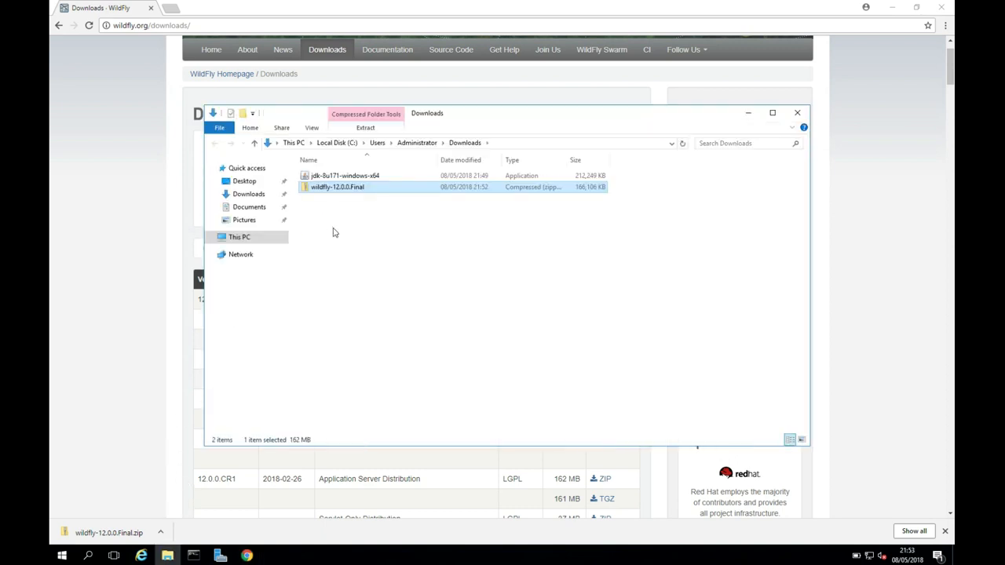
# Step: Paste the WildFly zip onto C:\ and extract it into a wildfly-12.0.0.Final folder
pyautogui.rightClick(338, 187)
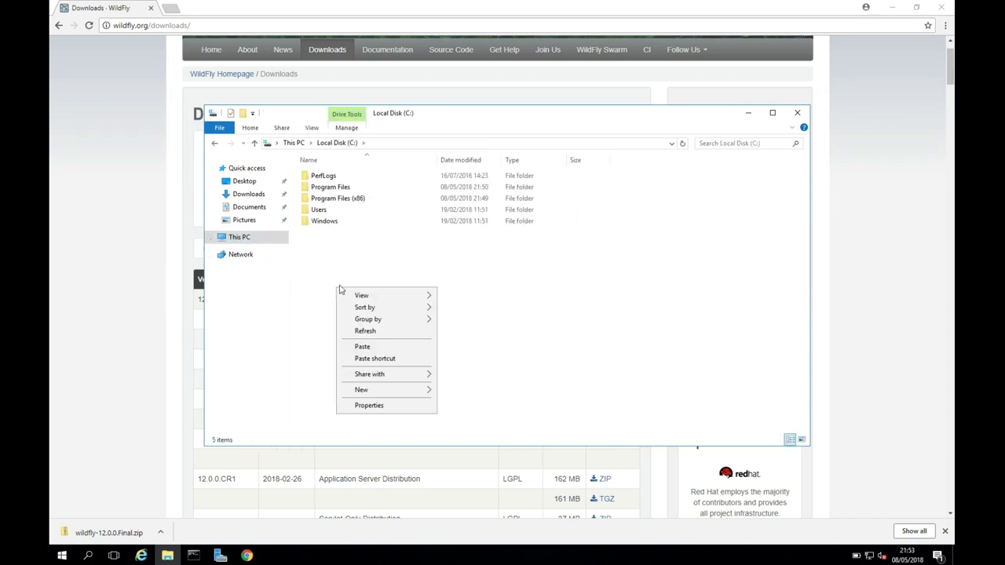
pyautogui.click(362, 346)
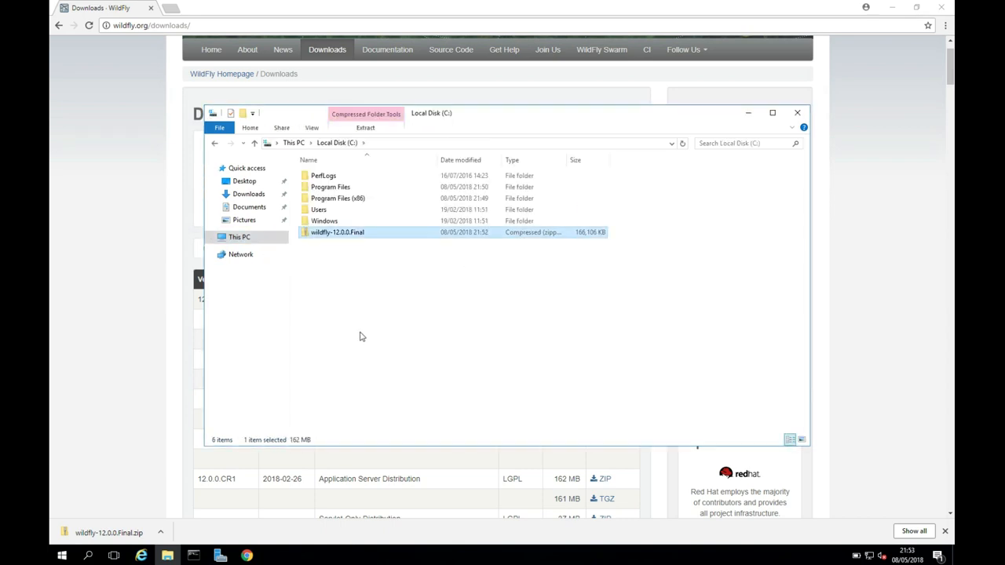
pyautogui.rightClick(337, 233)
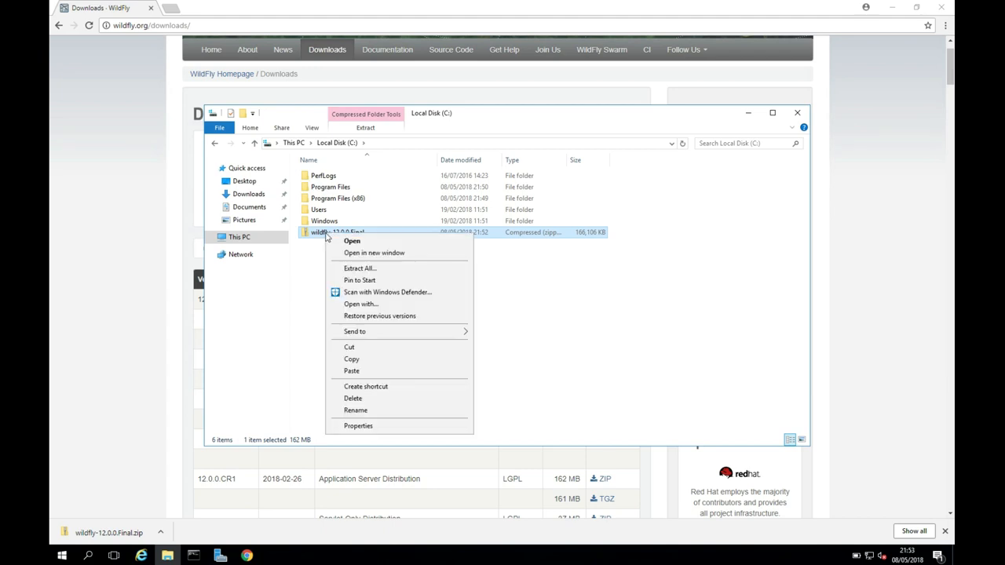
pyautogui.moveTo(359, 268)
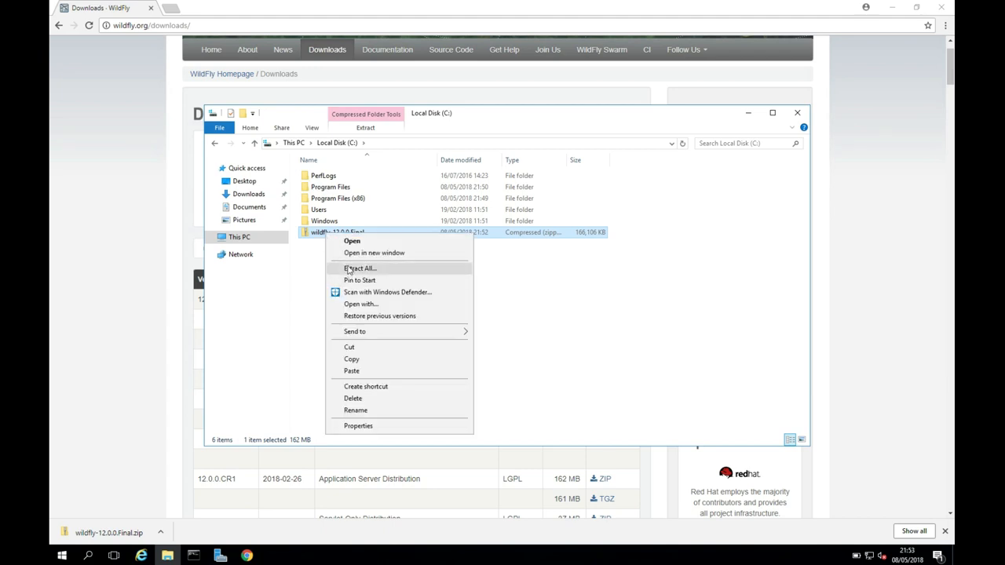
pyautogui.click(360, 268)
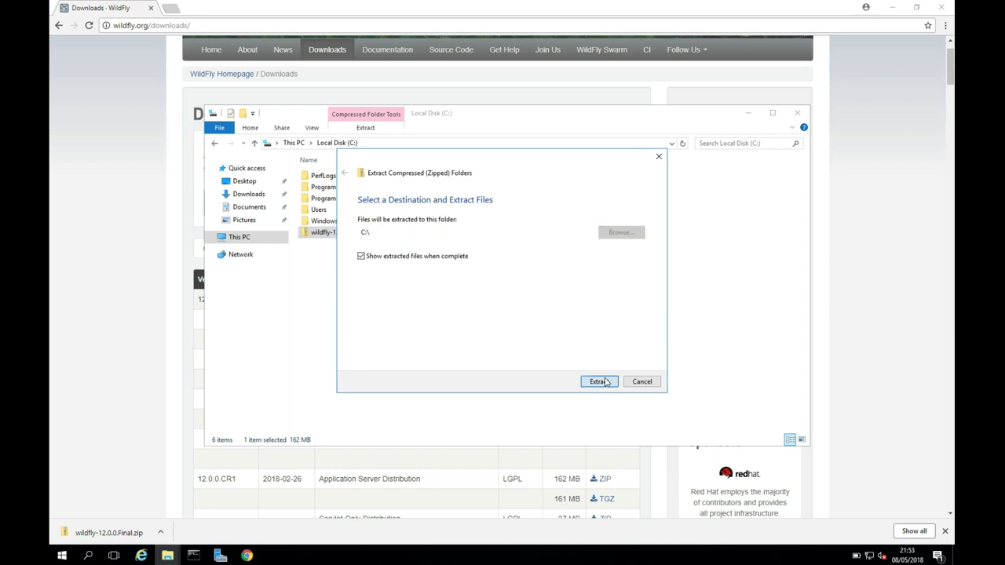
pyautogui.click(596, 381)
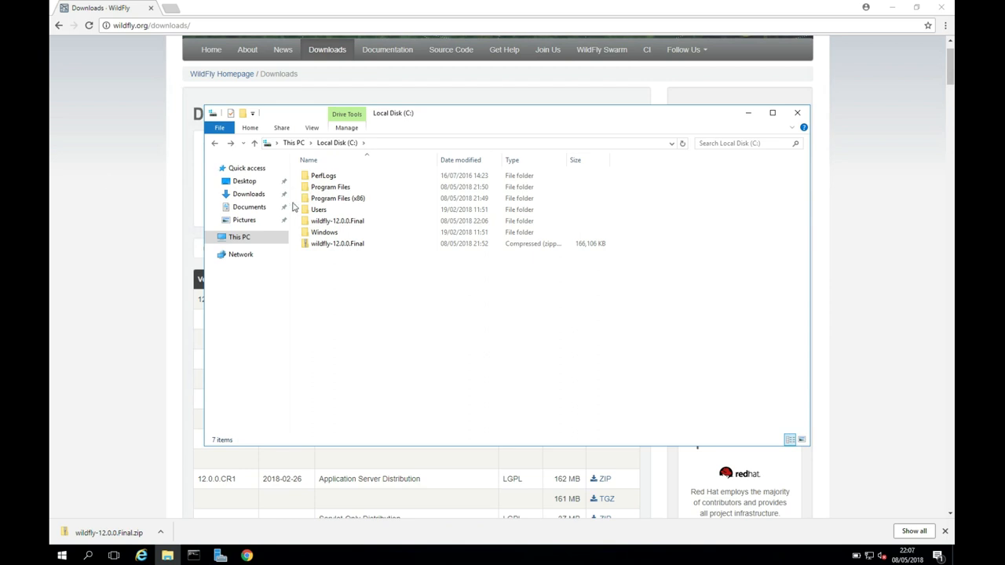
# Step: In C:\wildfly-12.0.0.Final\bin, show file extensions and run standalone.ps1 with PowerShell
pyautogui.click(337, 221)
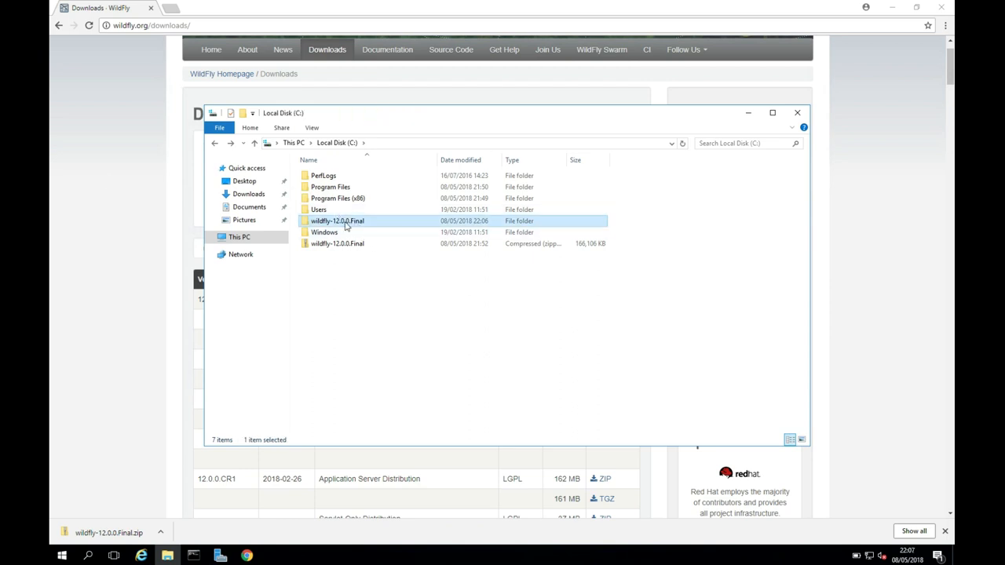
pyautogui.doubleClick(336, 220)
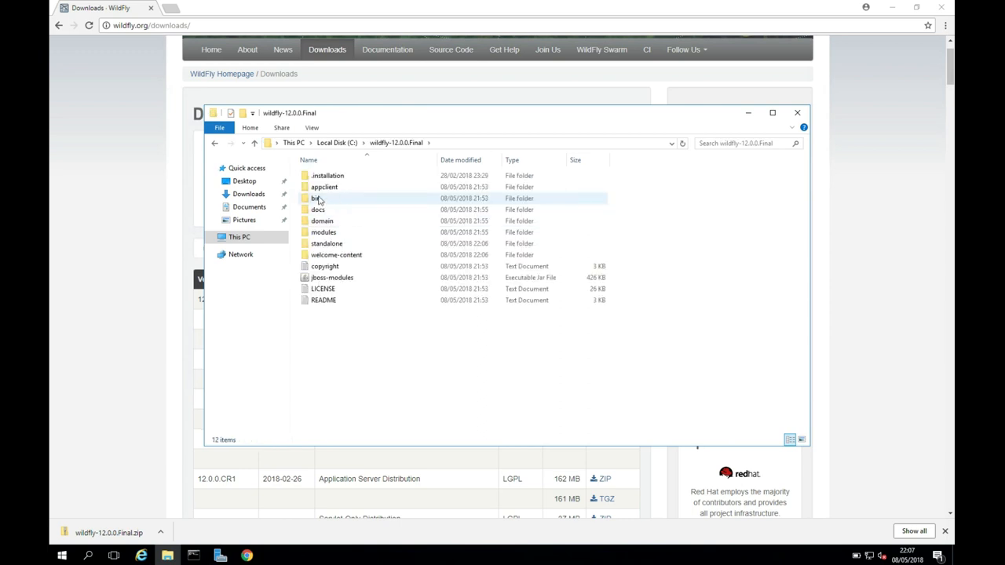
pyautogui.doubleClick(314, 197)
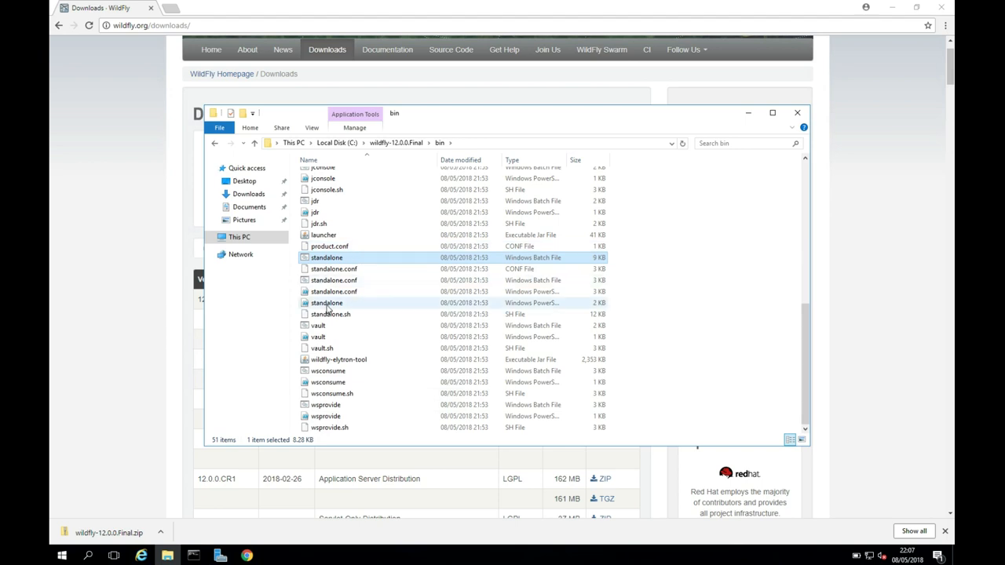
pyautogui.click(327, 303)
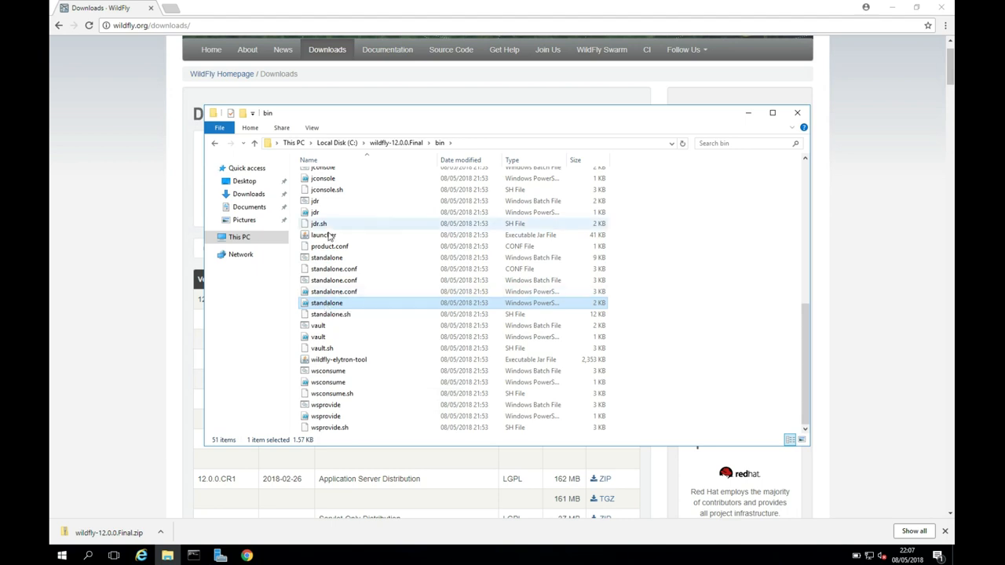
pyautogui.click(312, 127)
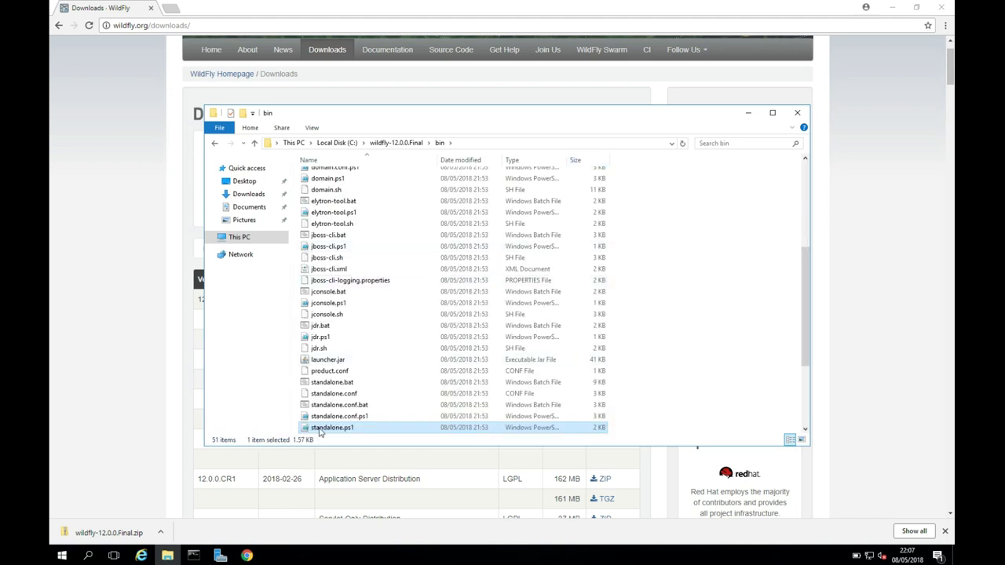
pyautogui.rightClick(332, 427)
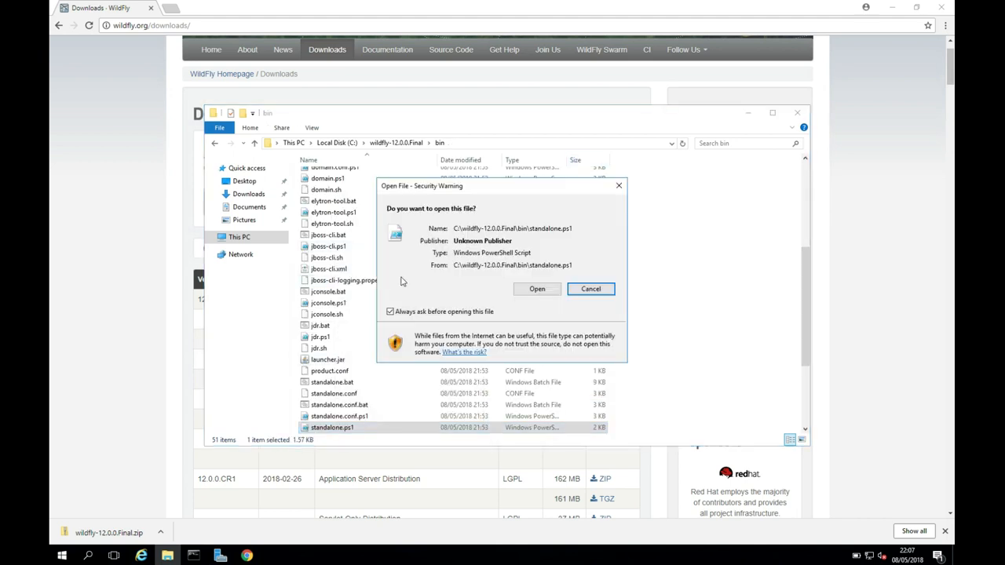
pyautogui.click(537, 289)
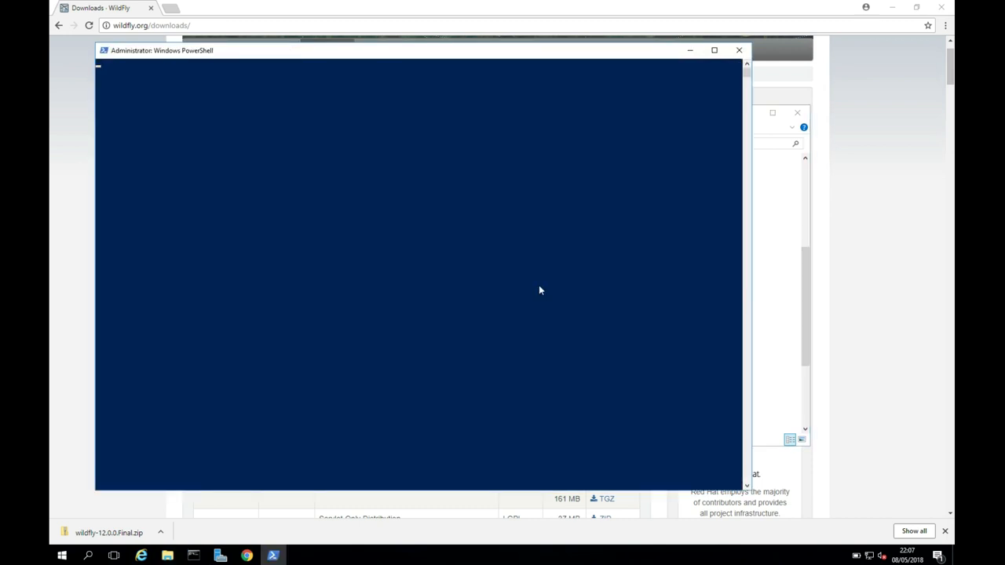
# Step: Answer y to the Execution Policy Change prompt and let WildFly Full 12.0.0.Final boot
pyautogui.press('Enter')
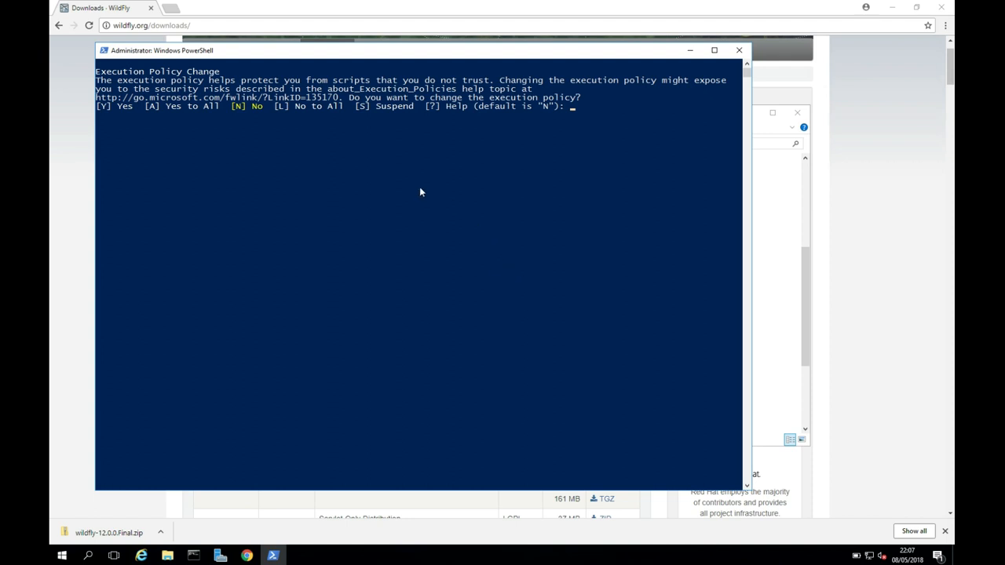
pyautogui.moveTo(607, 120)
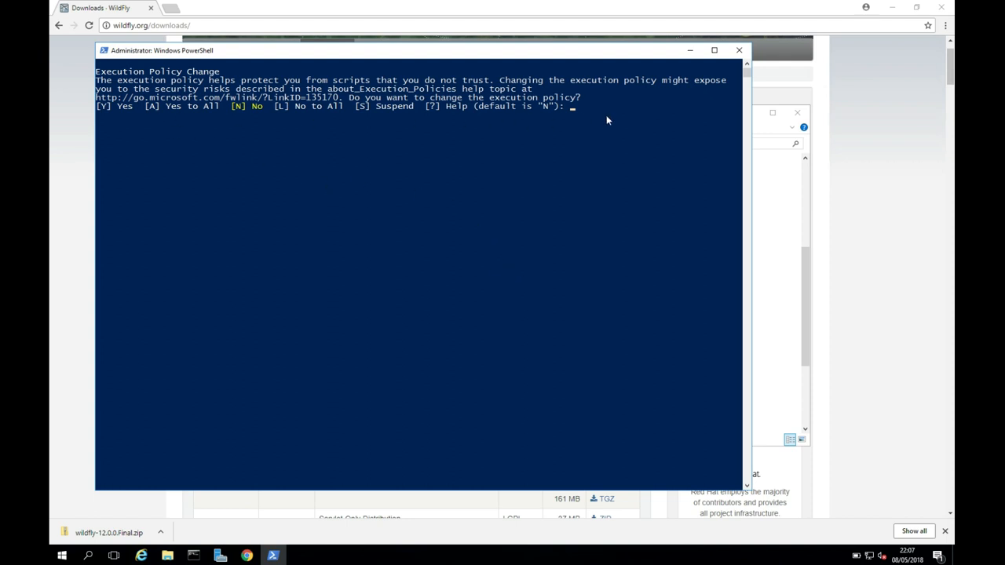
pyautogui.write('y')
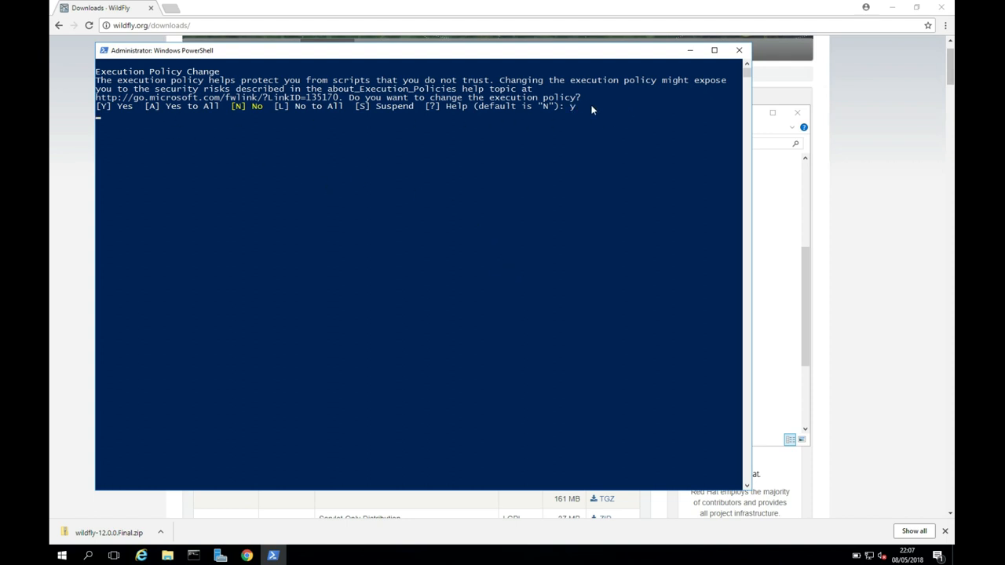
pyautogui.press('enter')
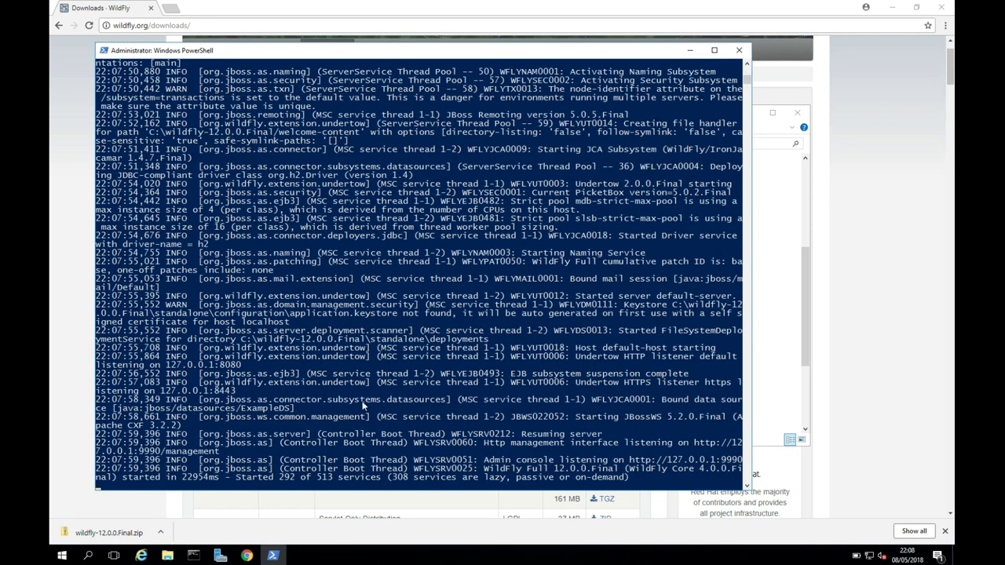
pyautogui.moveTo(269, 495)
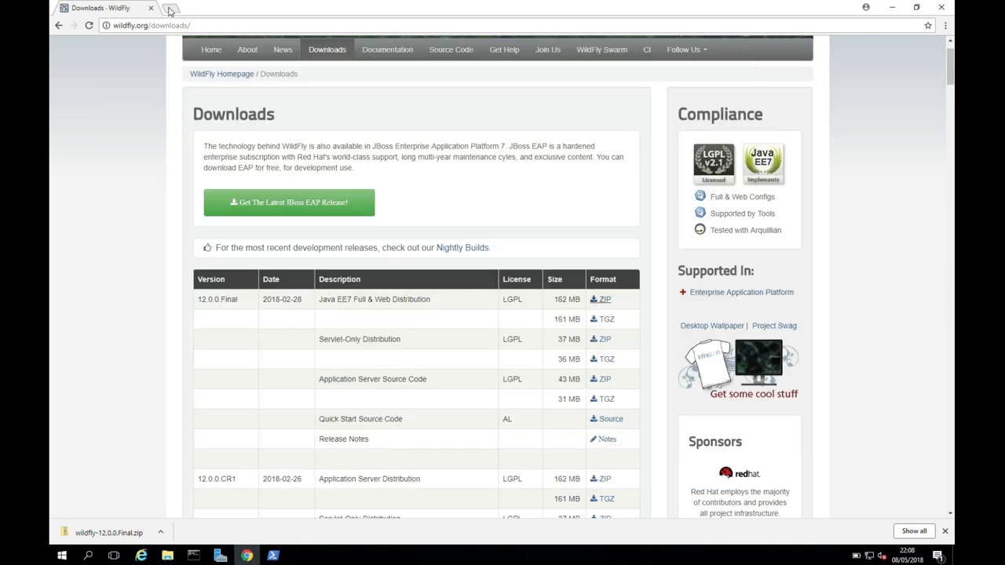
# Step: Load localhost:8080 in a new tab, then return to the bin folder and select add-user.ps1
pyautogui.write('localho')
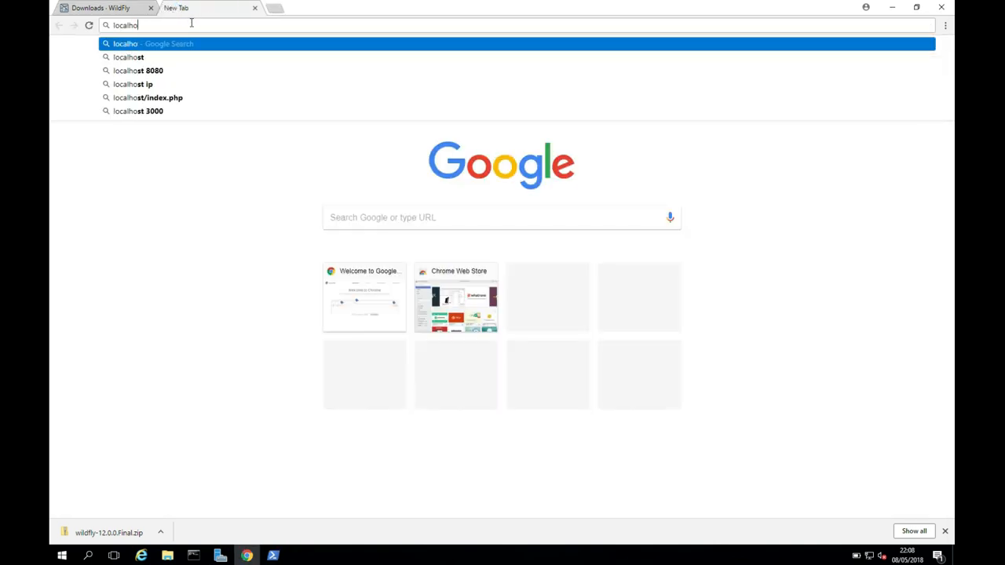
pyautogui.write('st:8080')
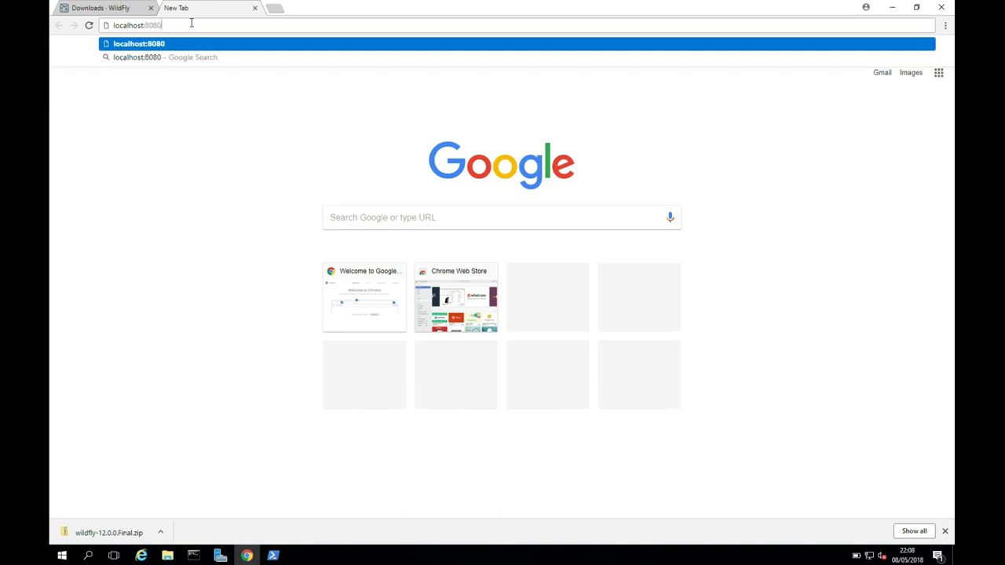
pyautogui.press('Enter')
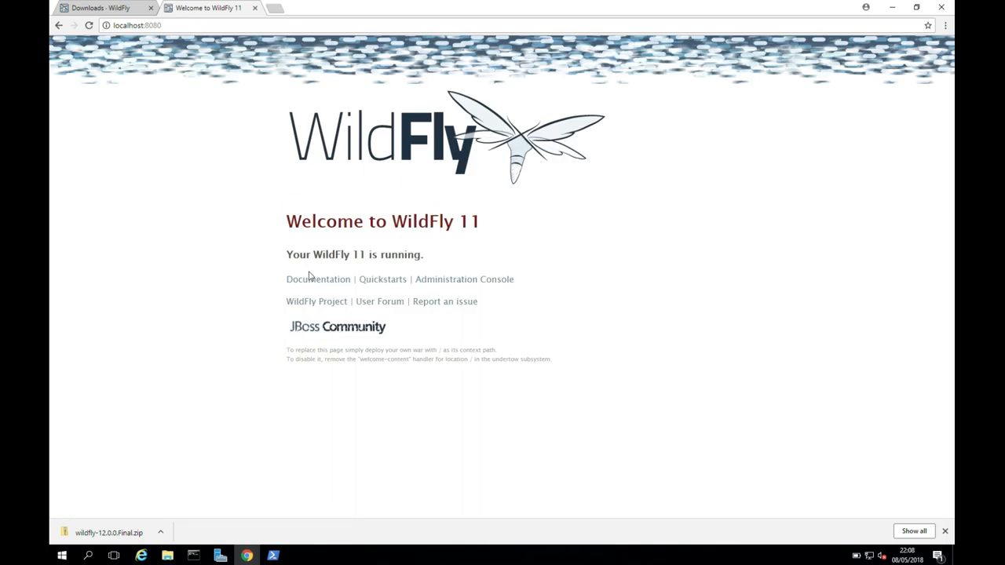
pyautogui.moveTo(310, 277)
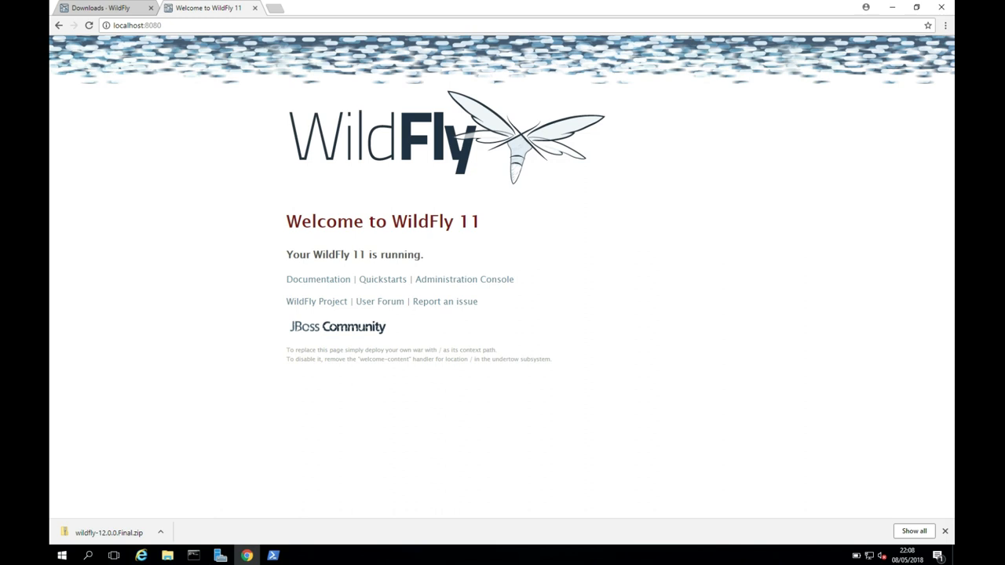
pyautogui.moveTo(435, 331)
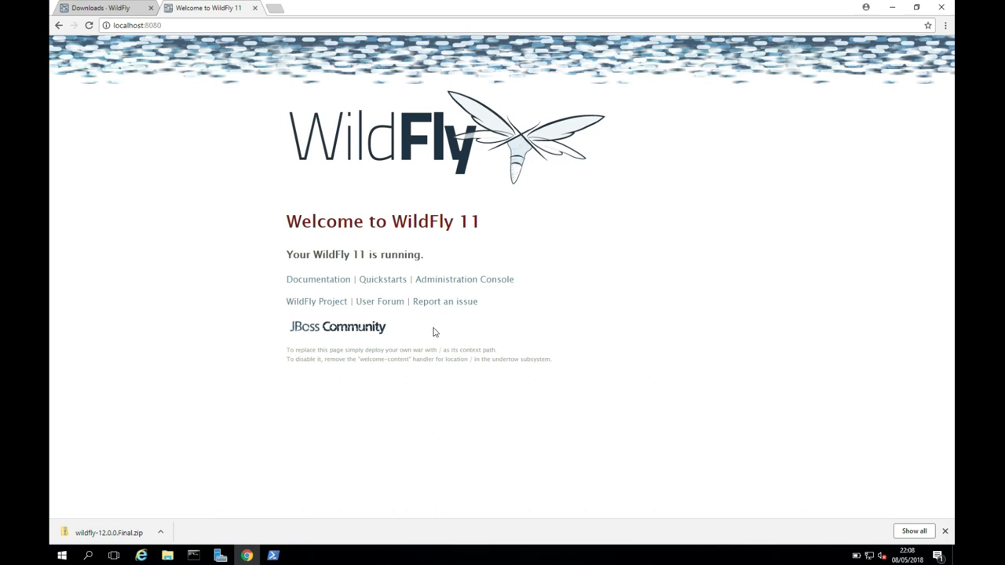
pyautogui.click(165, 556)
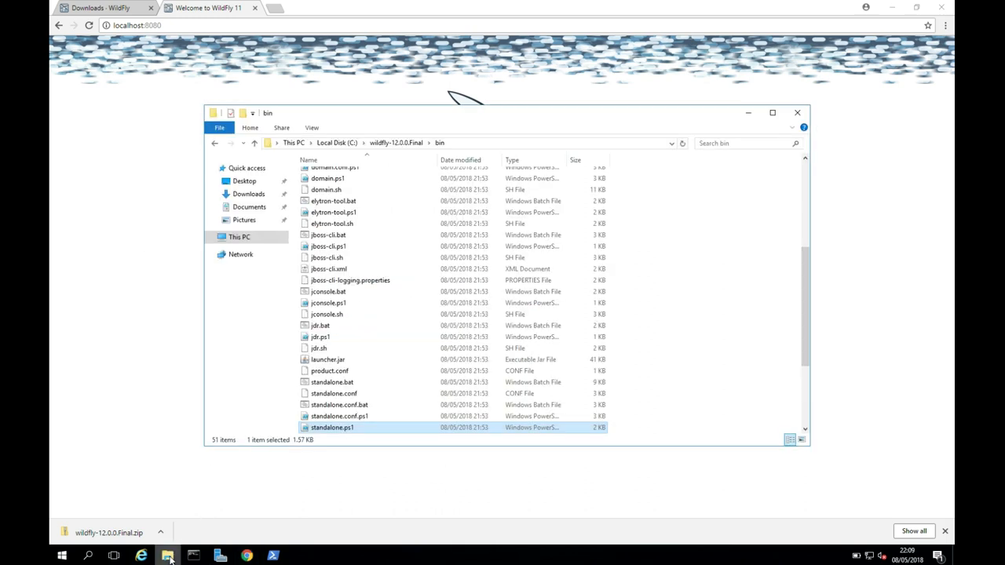
pyautogui.click(326, 314)
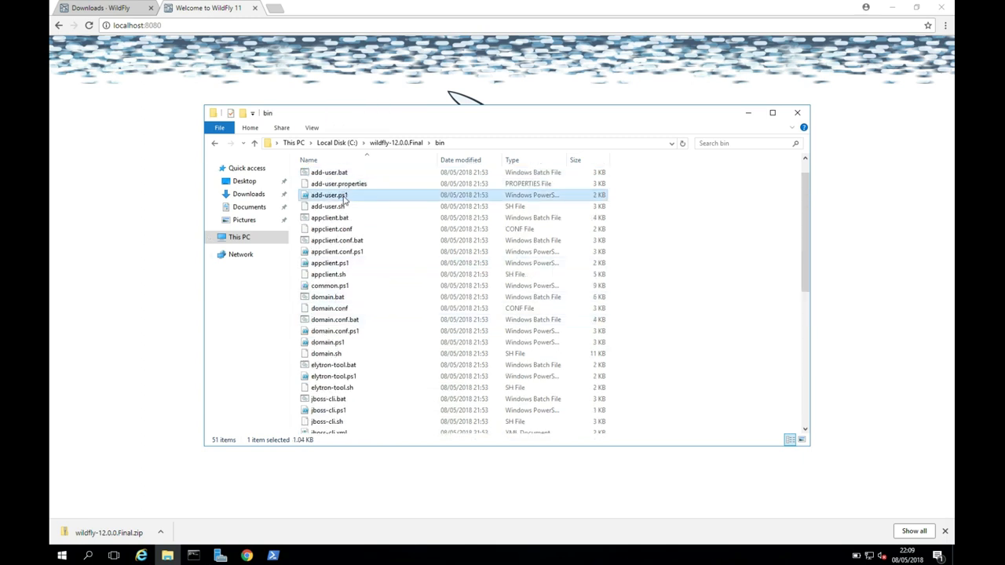
# Step: Run add-user.ps1 to add ManagementRealm management user 'wildfly' with a password and no groups
pyautogui.rightClick(326, 195)
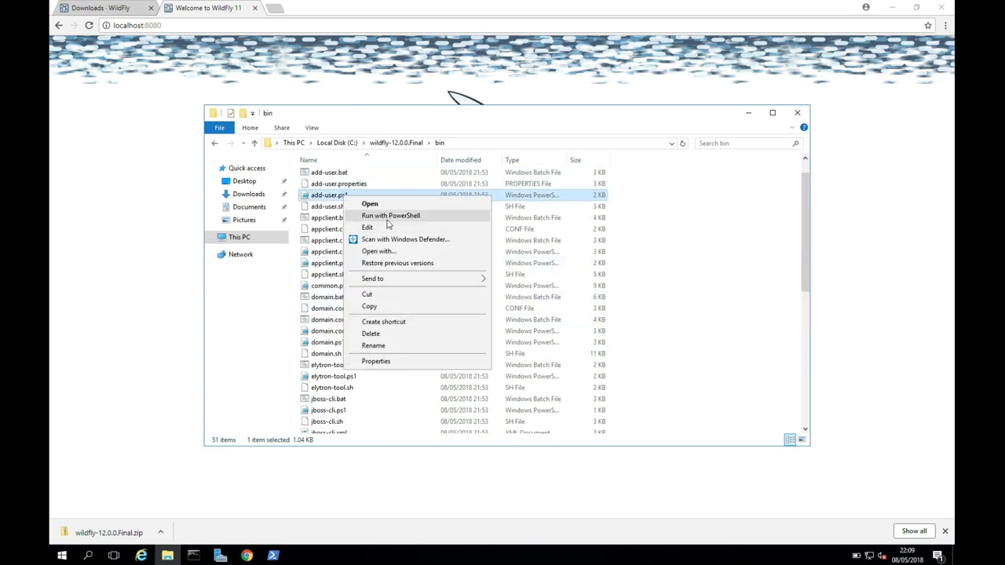
pyautogui.click(390, 216)
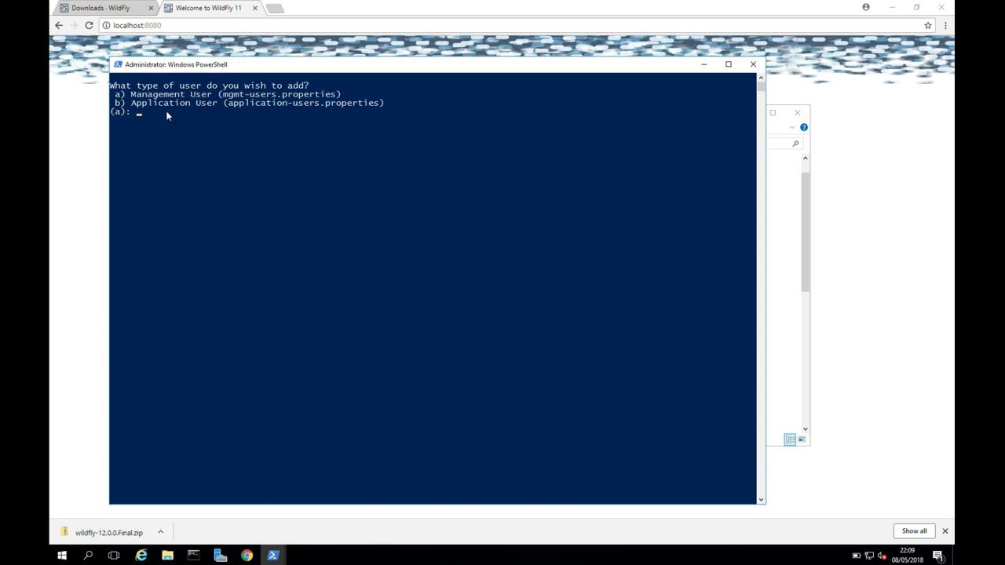
pyautogui.press('enter')
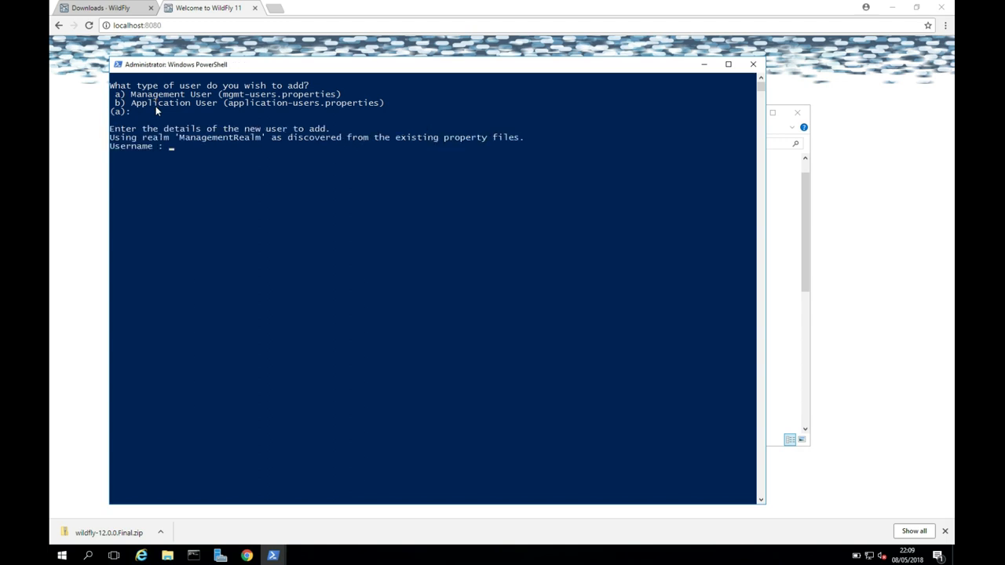
pyautogui.write('wildfly')
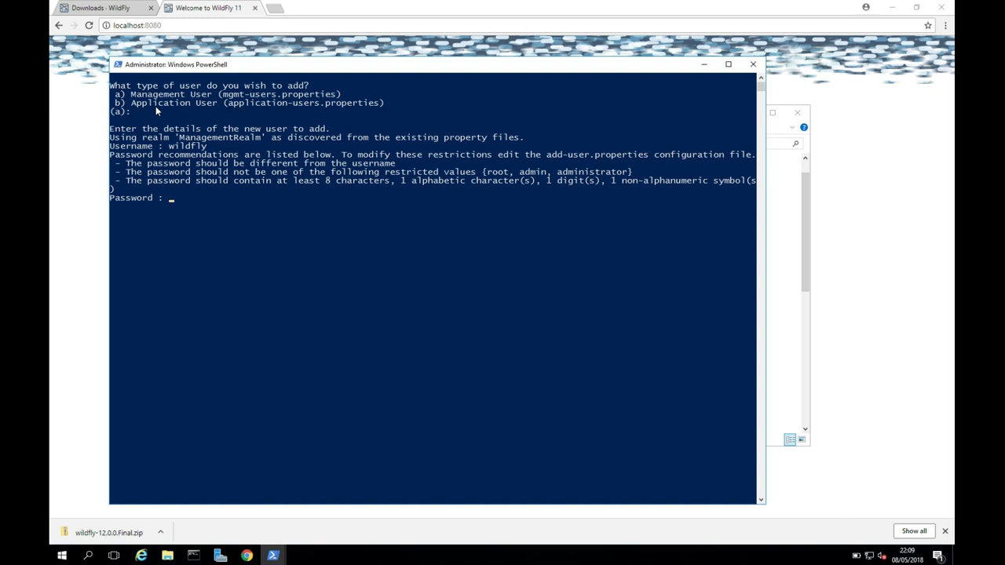
pyautogui.press('Enter')
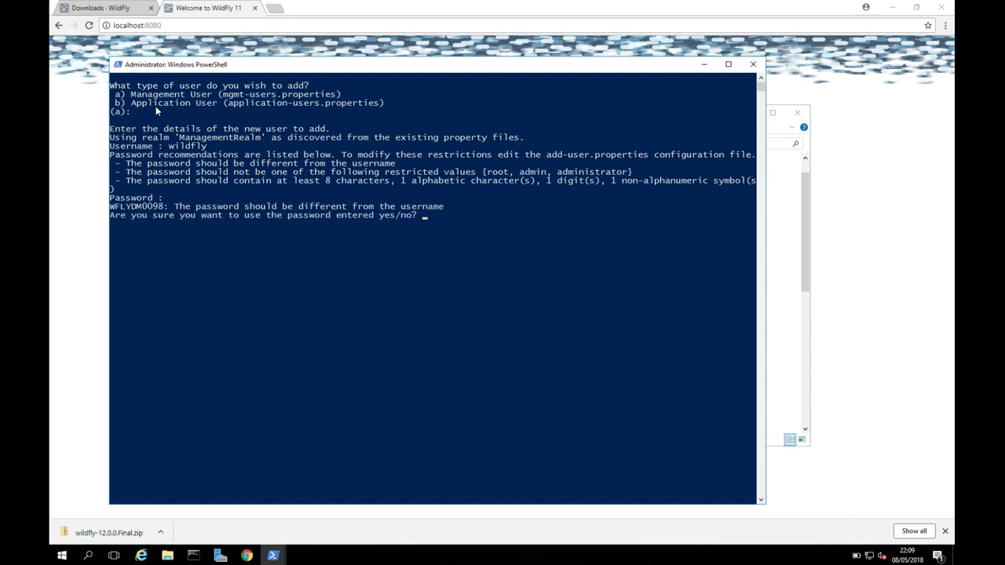
pyautogui.write('yes')
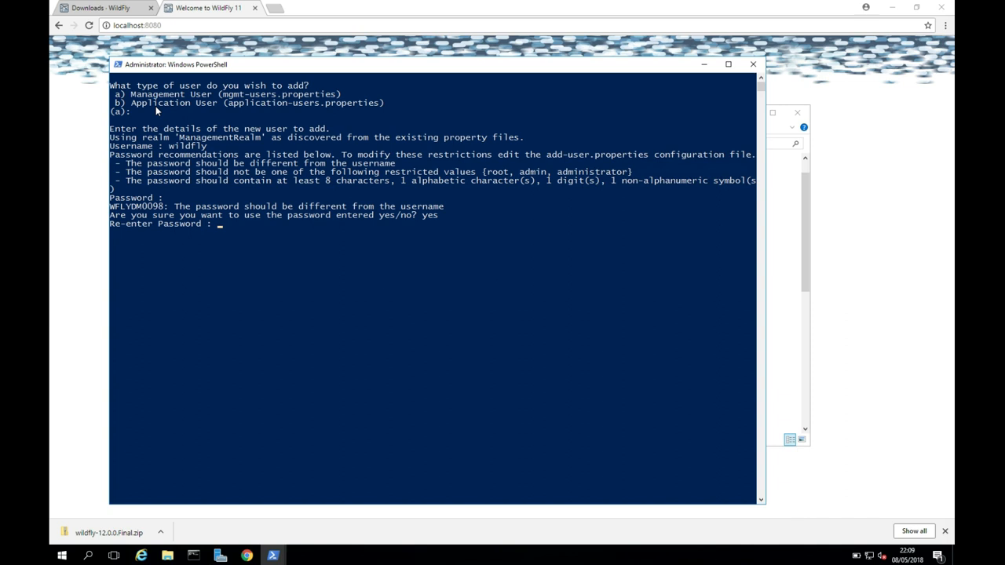
pyautogui.press('enter')
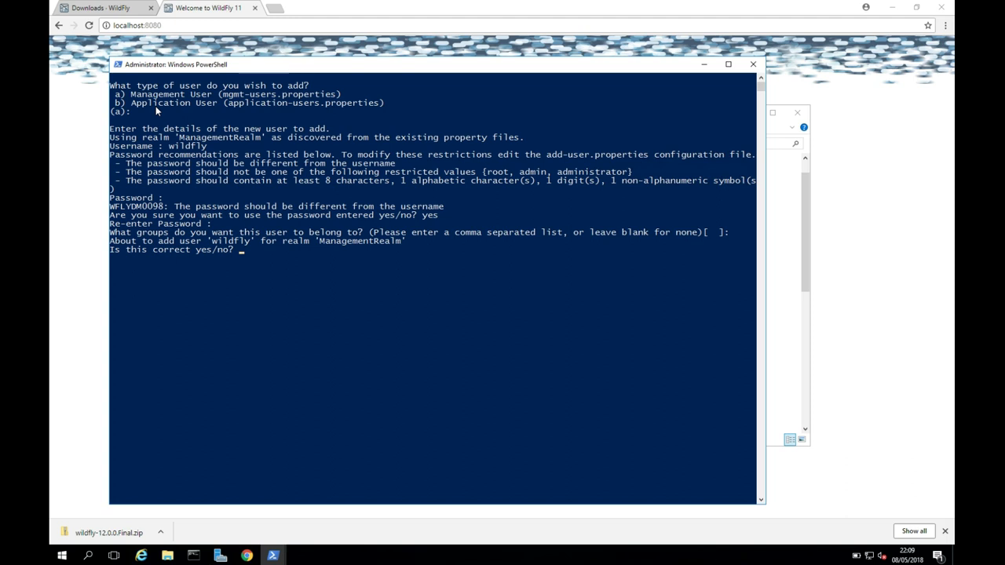
pyautogui.write('y')
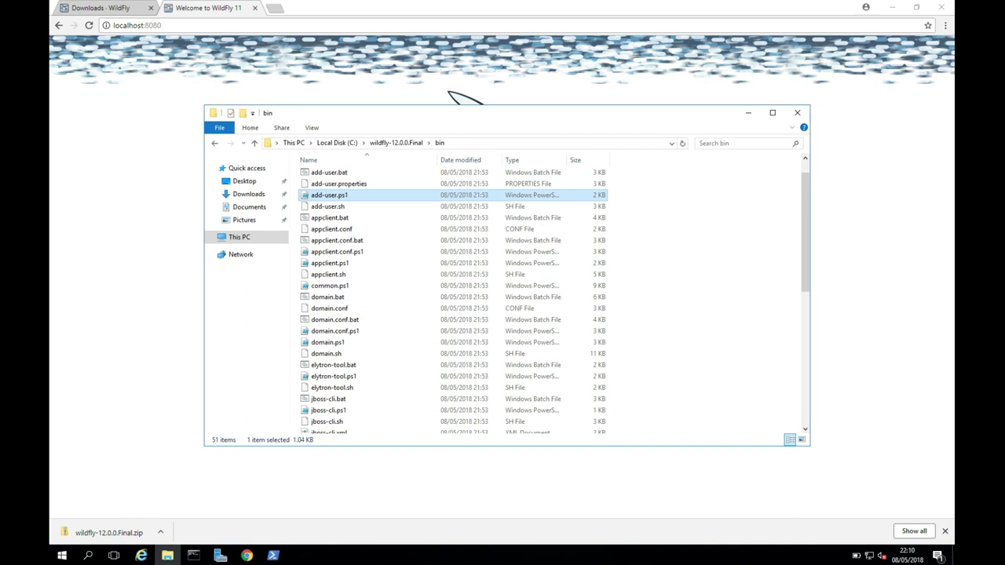
pyautogui.moveTo(241, 466)
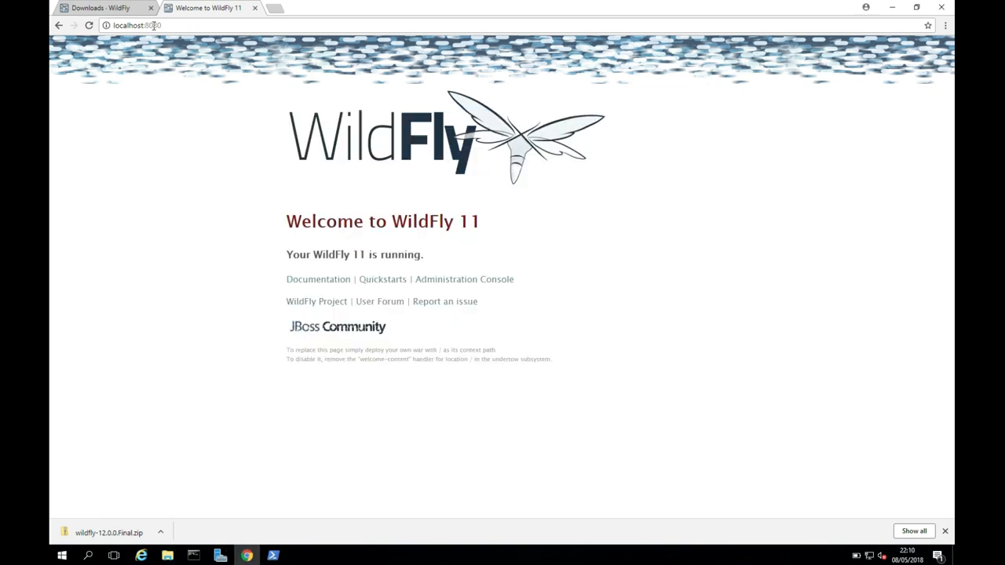
# Step: Change the address port to 9990 and sign in as the 'wildfly' management user
pyautogui.doubleClick(154, 26)
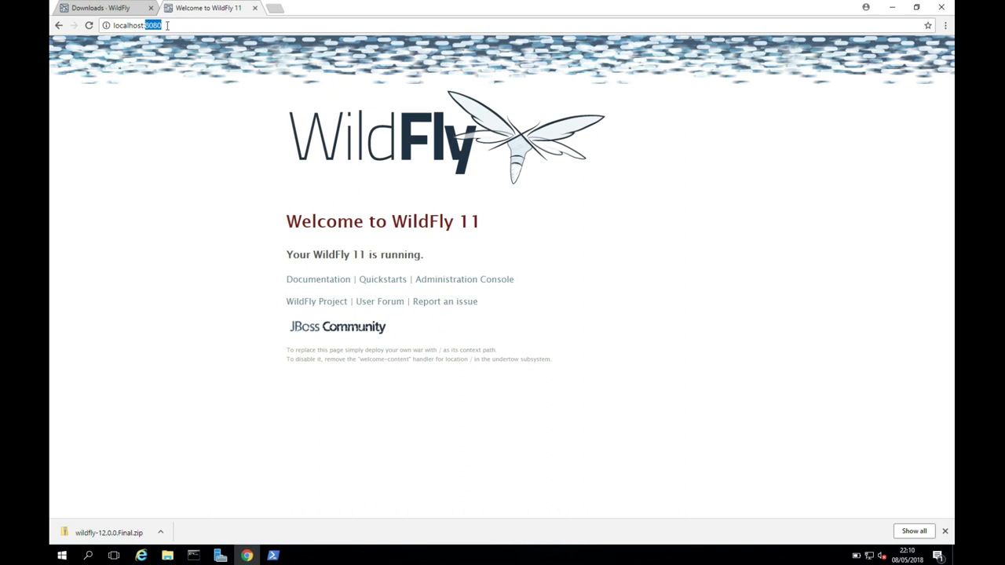
pyautogui.write('9990/console/App.html')
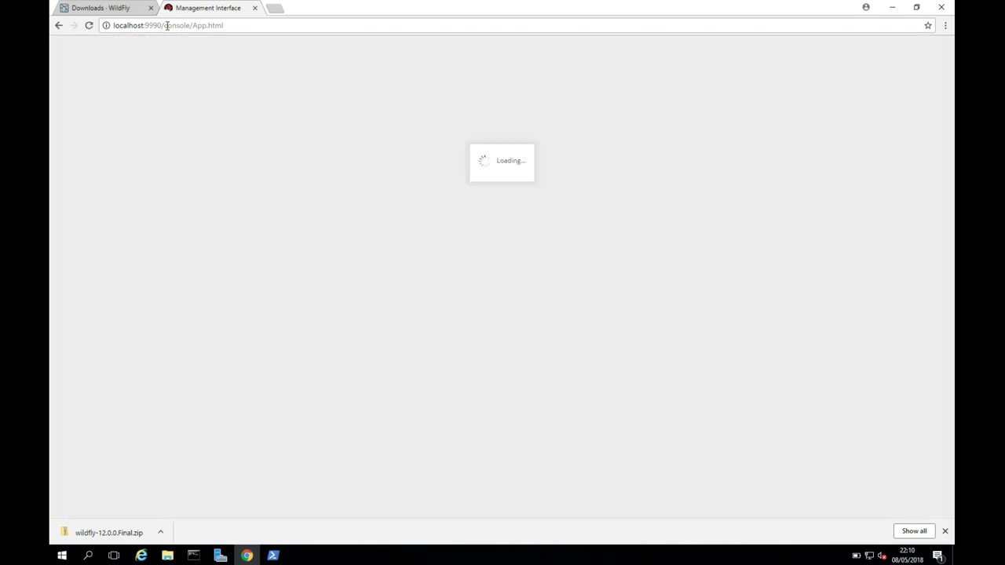
pyautogui.write('wildfly')
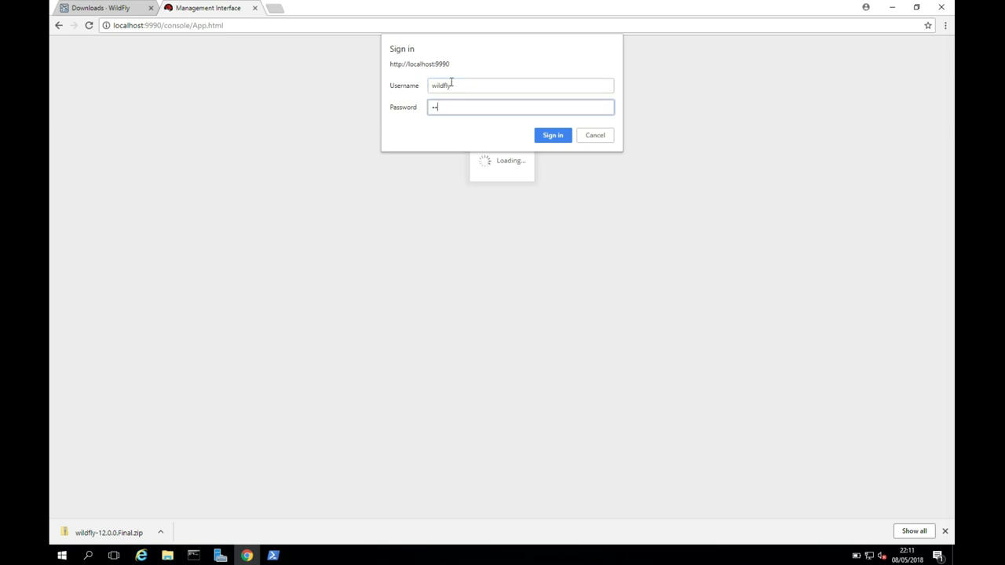
pyautogui.click(553, 135)
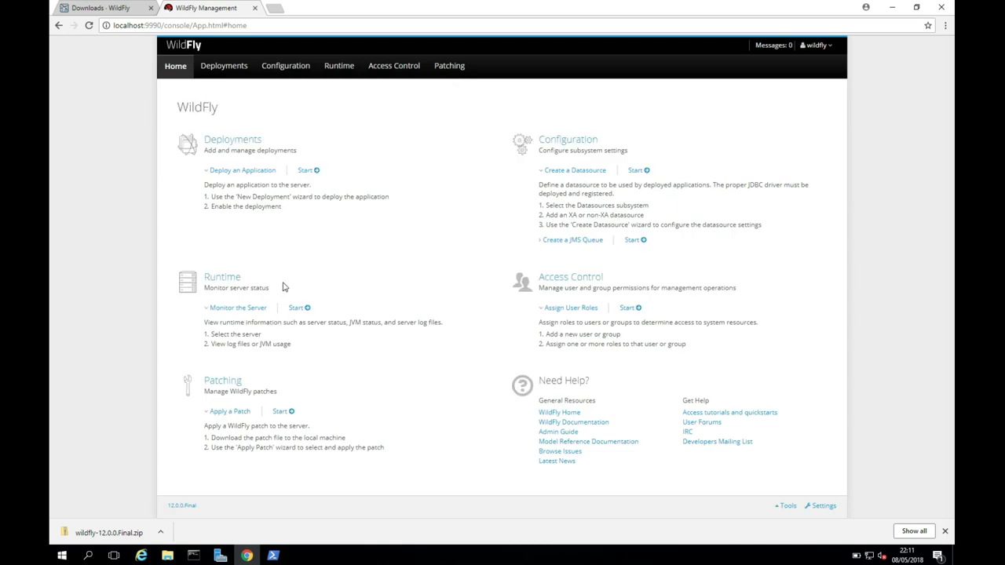
pyautogui.moveTo(188, 365)
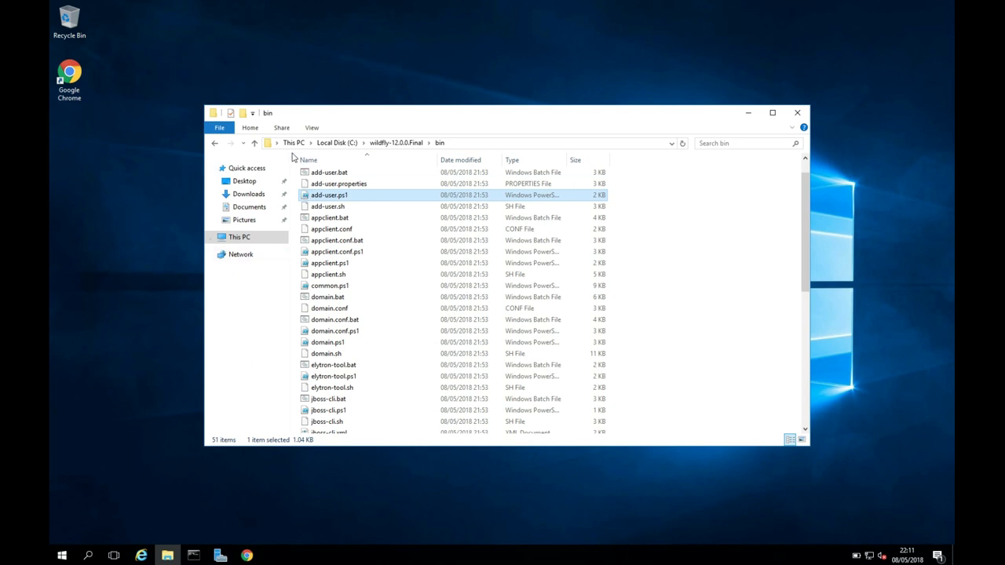
pyautogui.moveTo(53, 533)
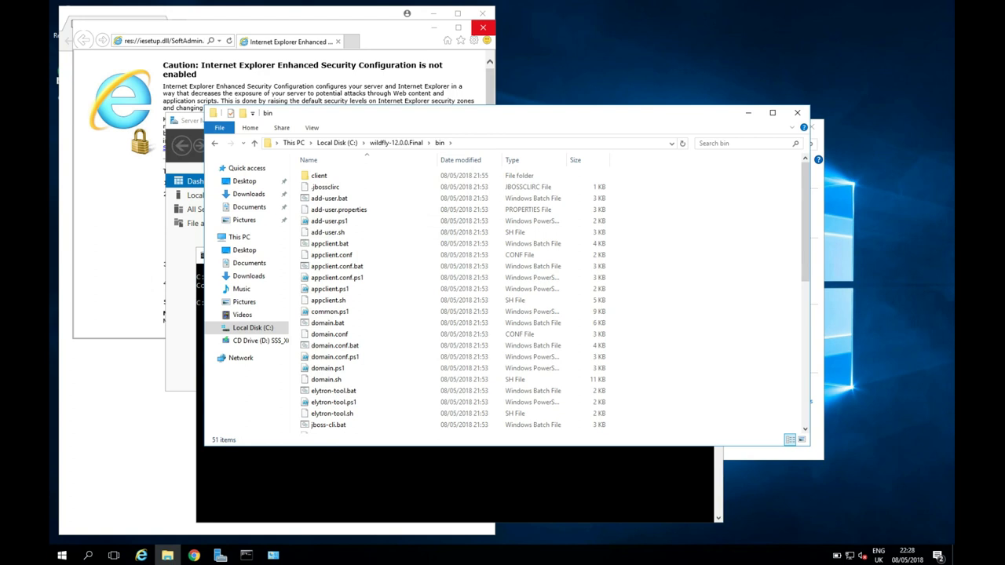
pyautogui.moveTo(412, 206)
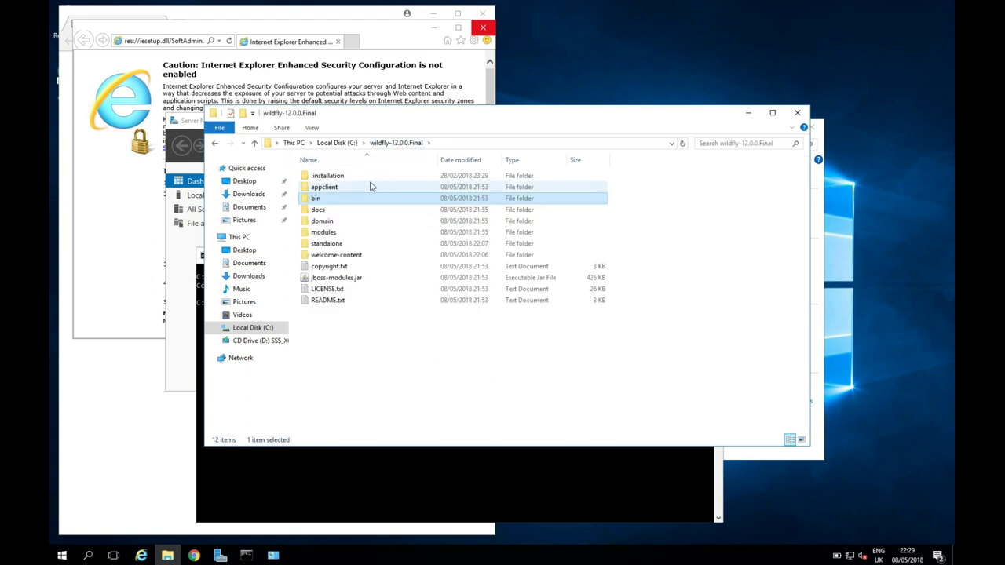
# Step: Copy the service folder from docs\contrib\scripts into bin and open the copied folder
pyautogui.click(315, 210)
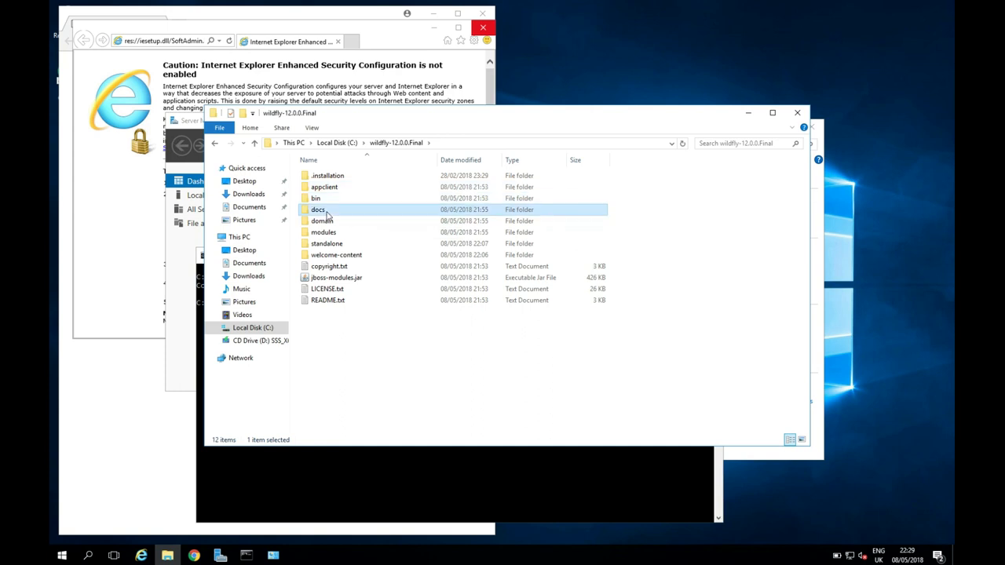
pyautogui.doubleClick(318, 209)
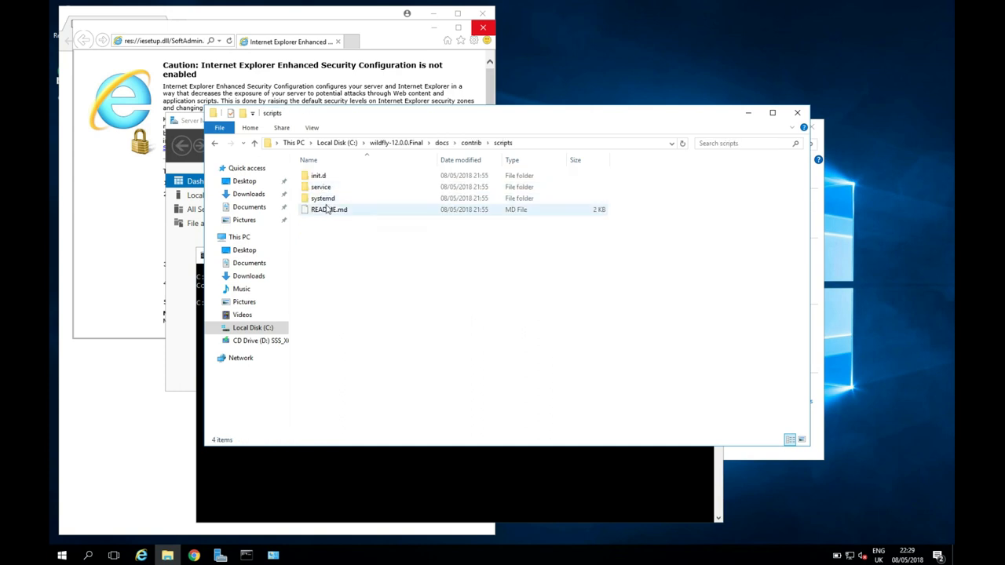
pyautogui.rightClick(319, 187)
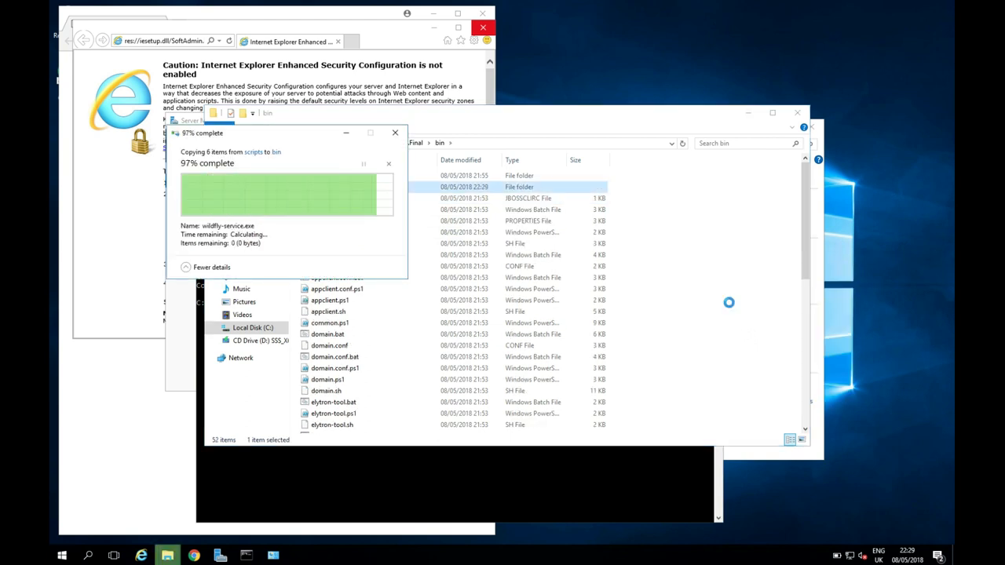
pyautogui.moveTo(332, 186)
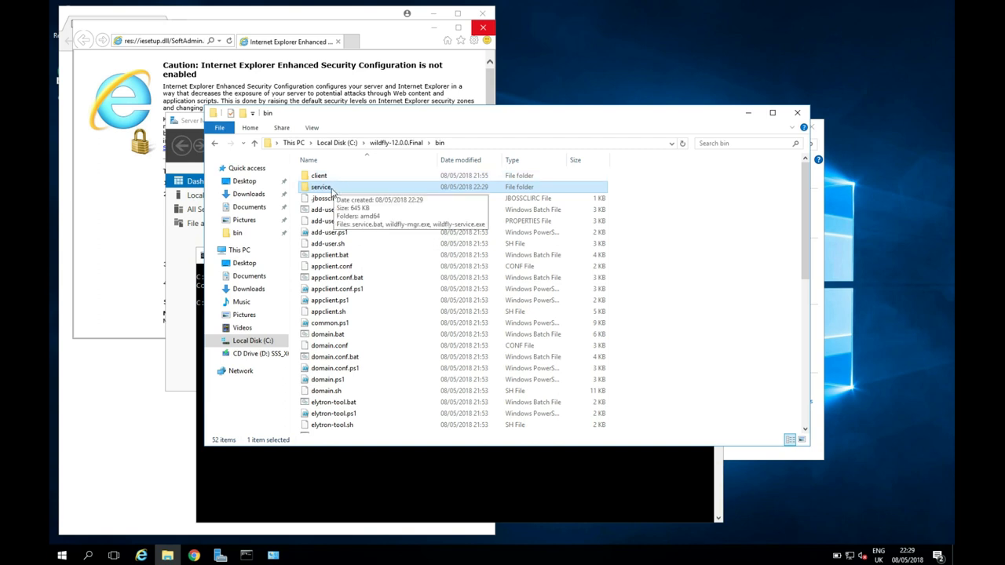
pyautogui.doubleClick(319, 186)
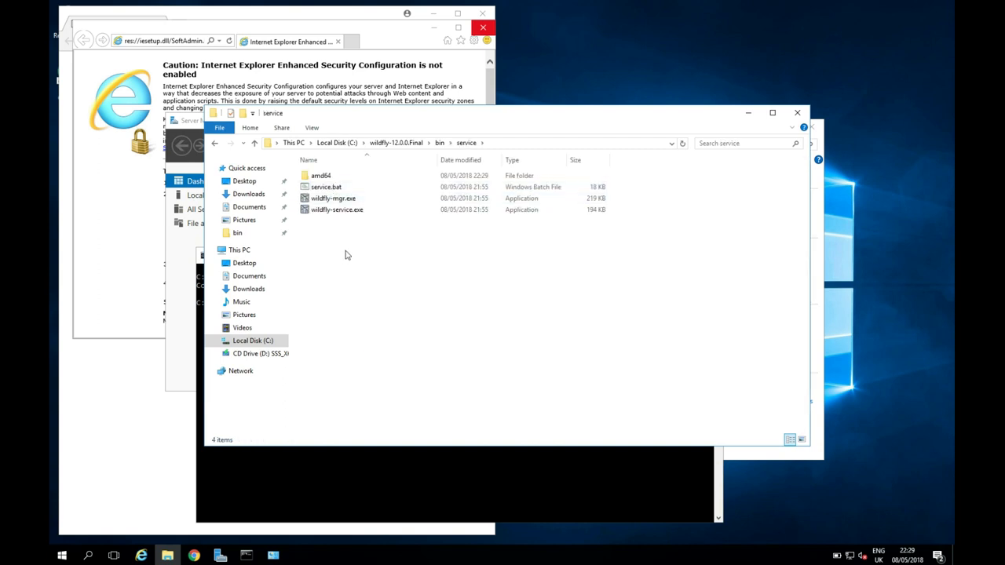
pyautogui.click(220, 127)
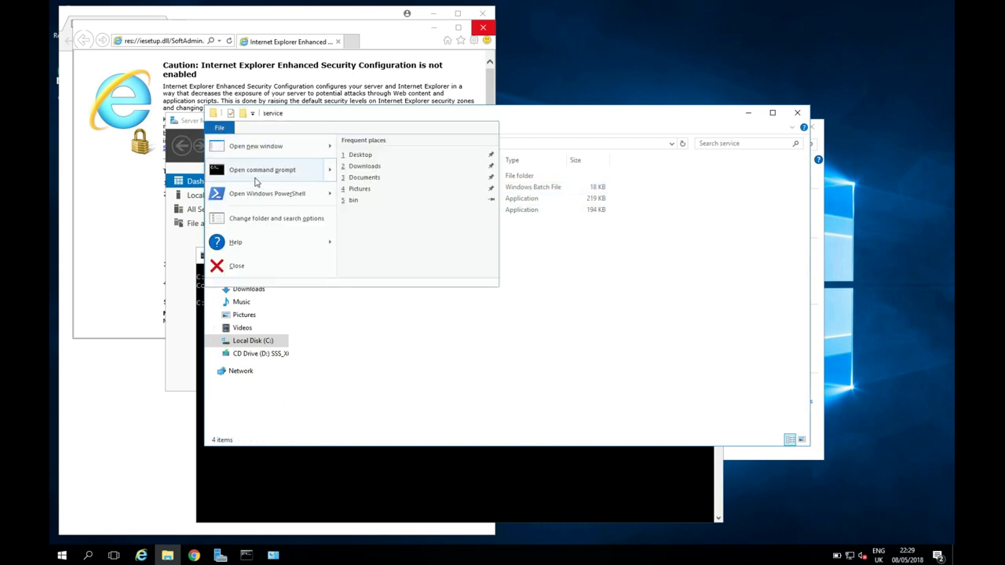
# Step: Run 'service.bat install' from a command prompt in the copied service folder
pyautogui.click(262, 169)
pyautogui.write('service.bat install')
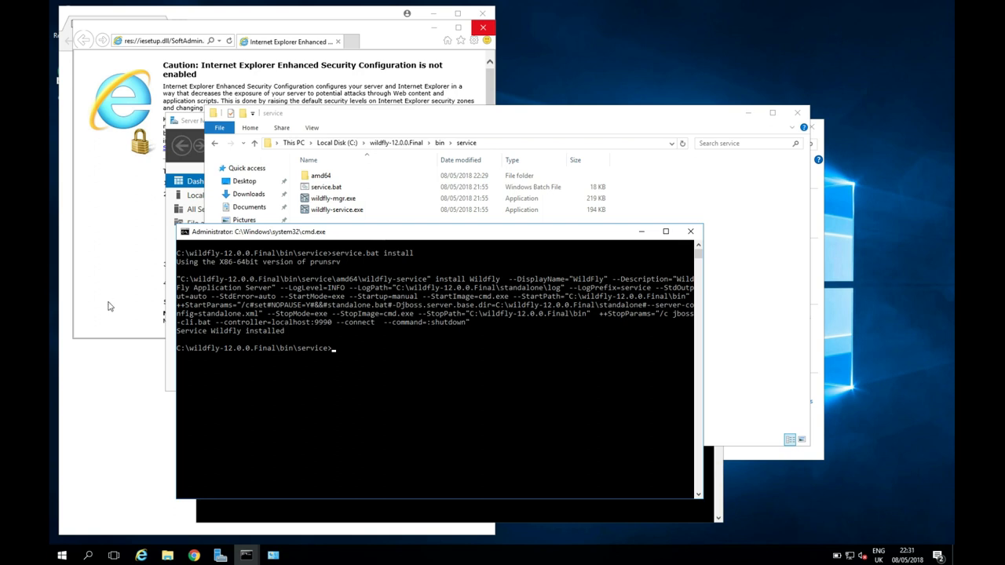
pyautogui.click(63, 553)
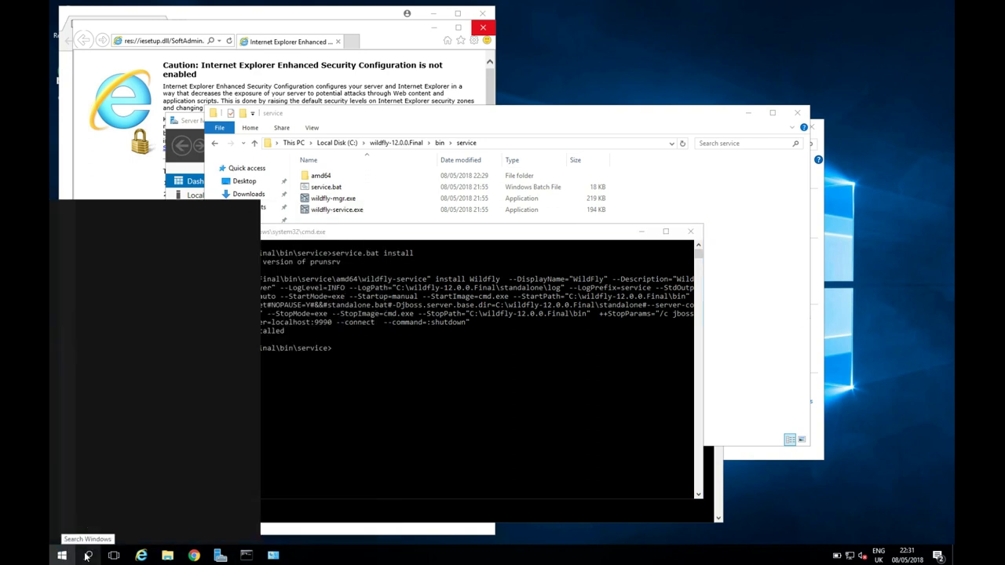
# Step: Launch the Services app via services.msc and maximize its window
pyautogui.write('services.msc')
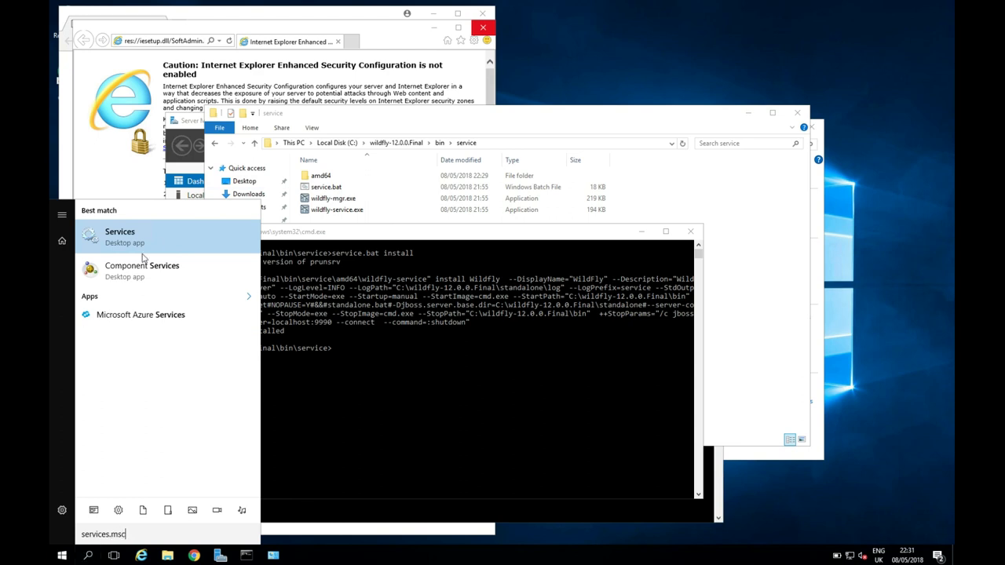
pyautogui.click(119, 235)
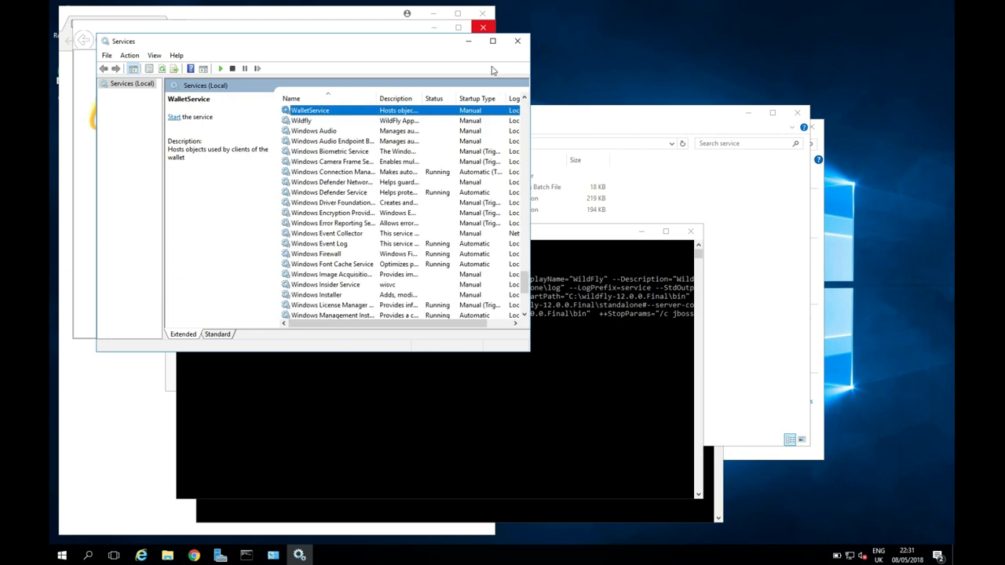
pyautogui.click(513, 41)
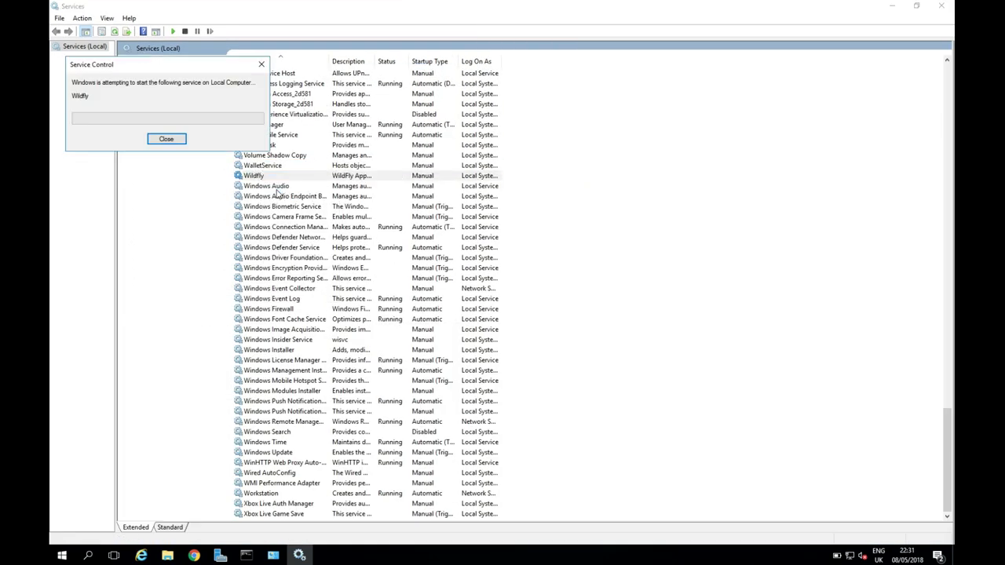
# Step: Start the Wildfly service and set its startup type to Automatic
pyautogui.click(166, 138)
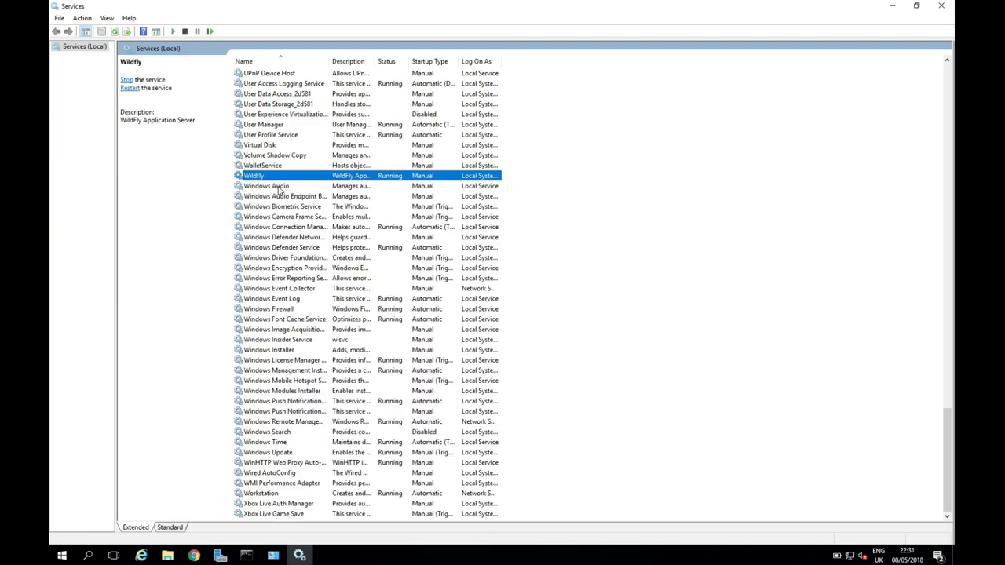
pyautogui.moveTo(327, 181)
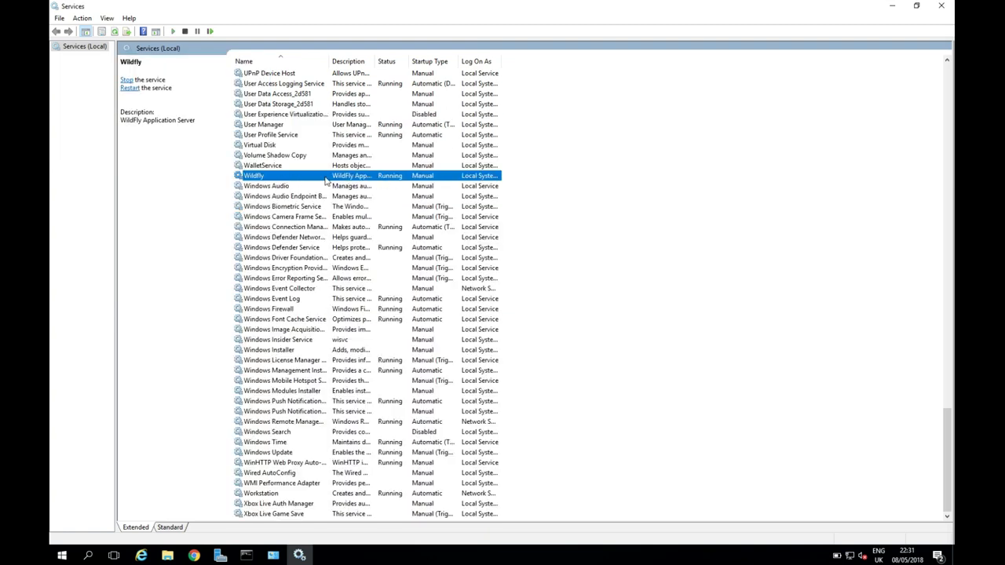
pyautogui.doubleClick(254, 175)
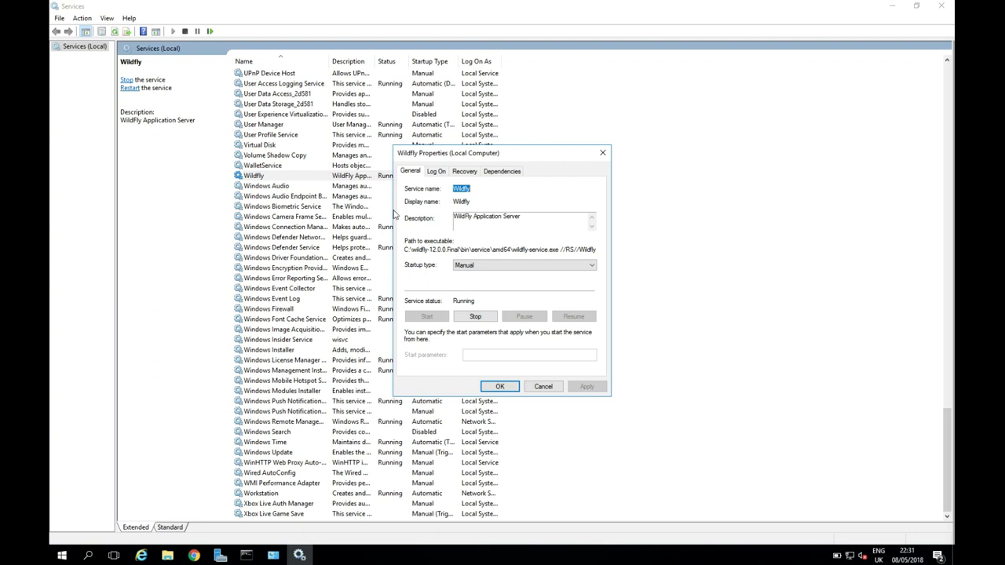
pyautogui.click(522, 264)
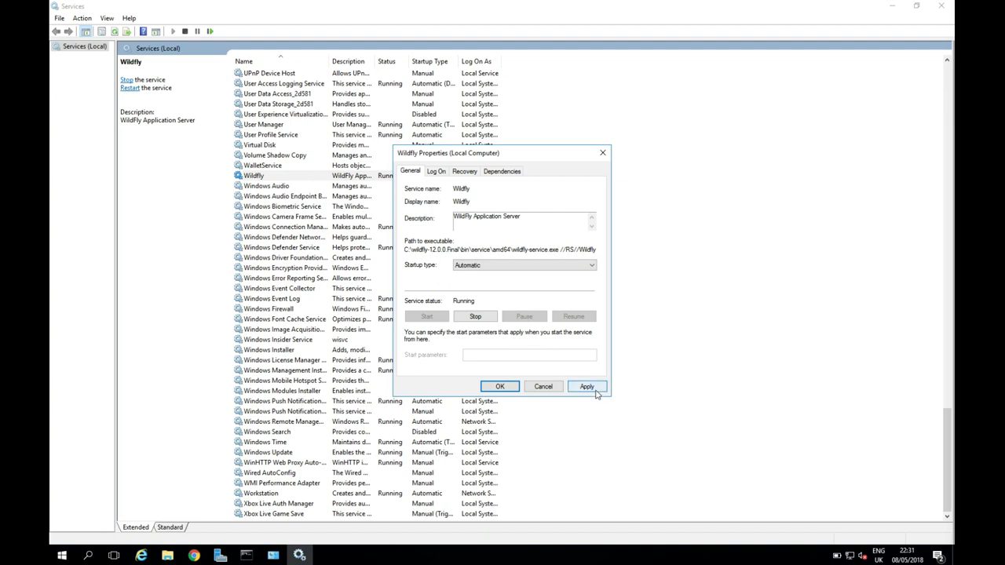
pyautogui.click(587, 386)
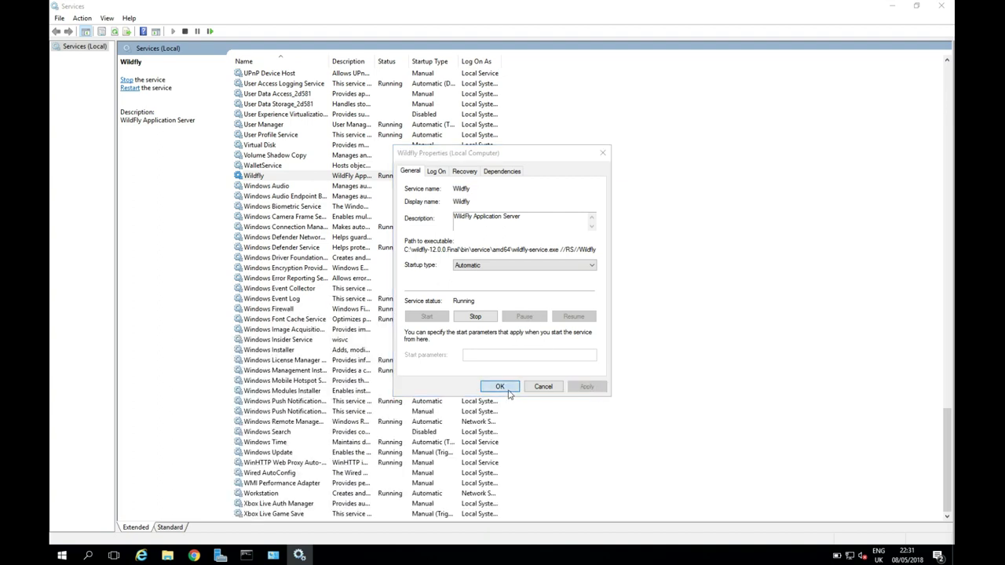
pyautogui.click(499, 386)
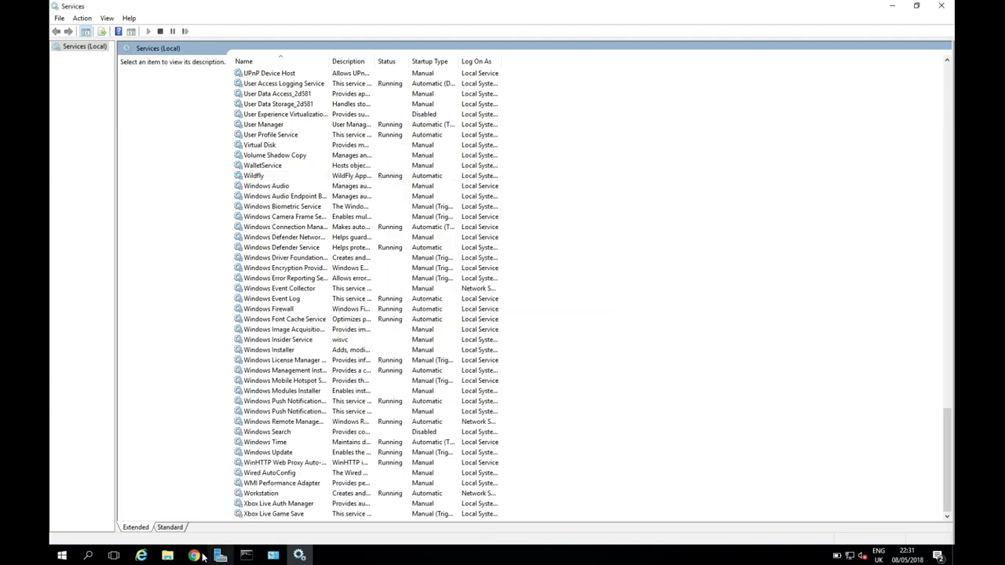
pyautogui.click(192, 555)
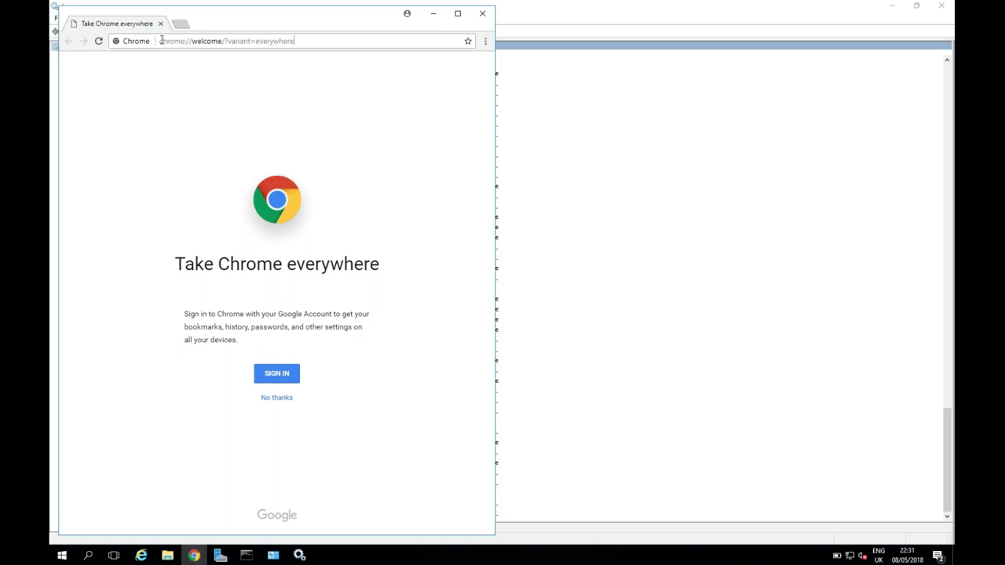
# Step: Load localhost:9990 in Chrome and sign in as 'wildfly' to reach the console home
pyautogui.write('localhost:9990')
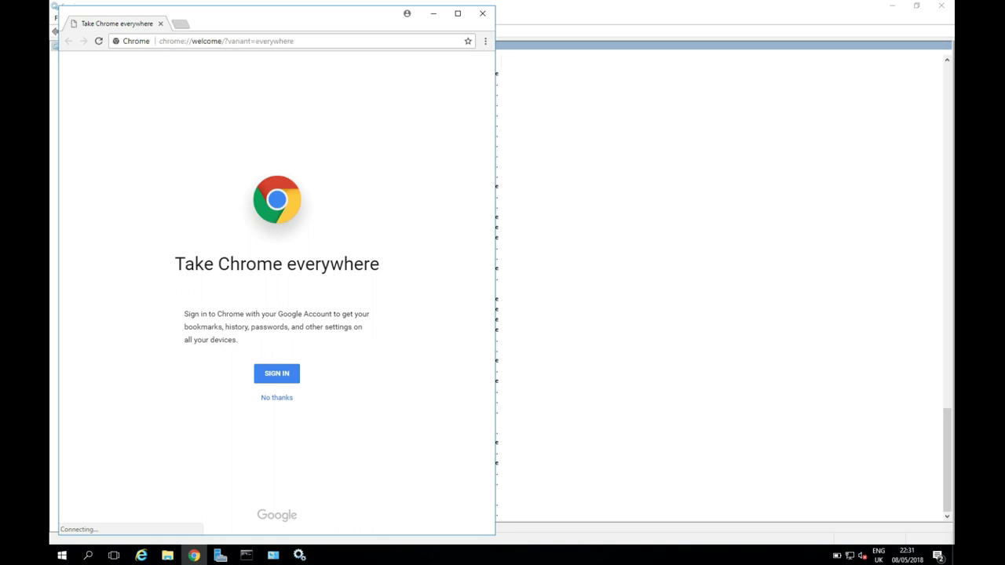
pyautogui.write('localhost:8080')
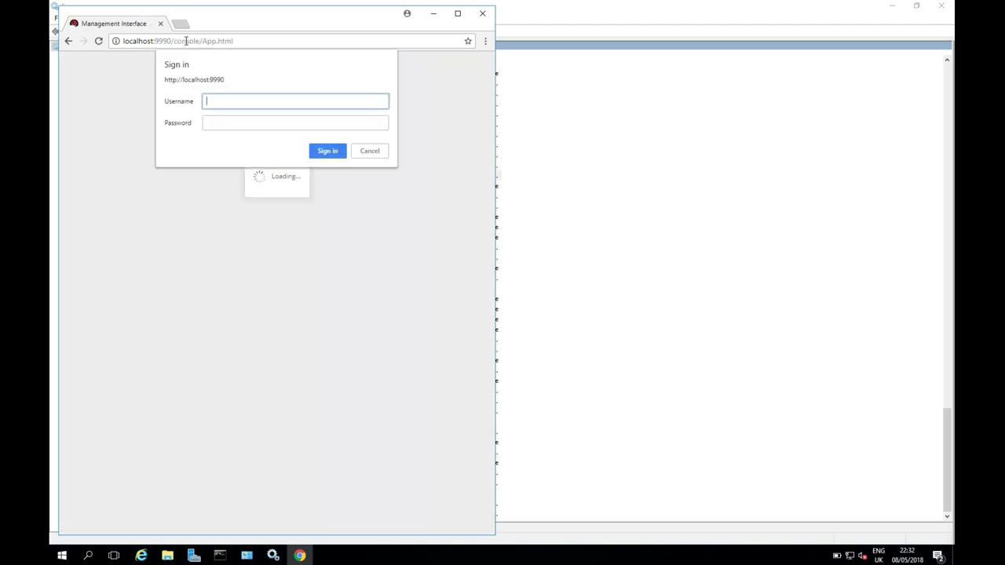
pyautogui.write('wildfly')
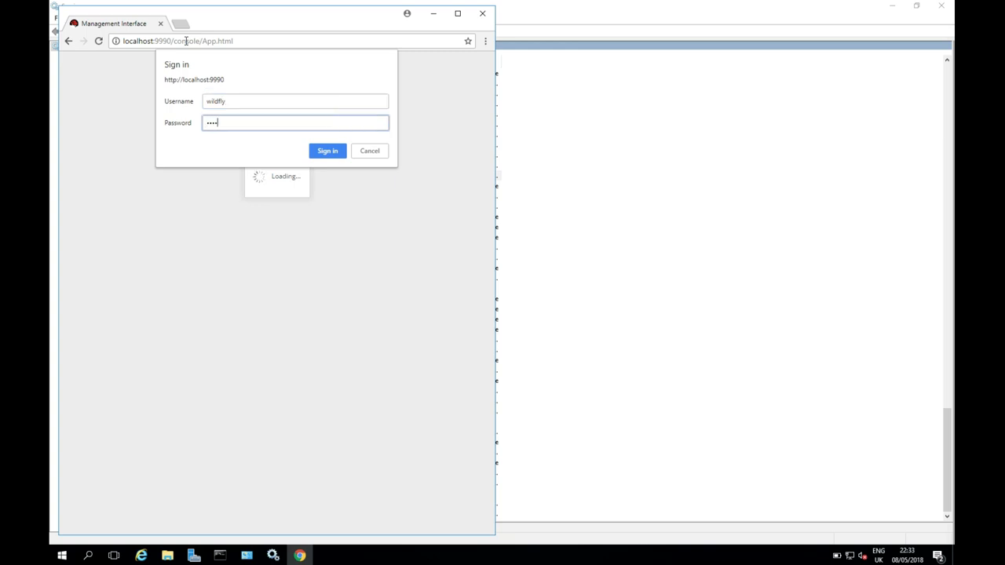
pyautogui.click(327, 151)
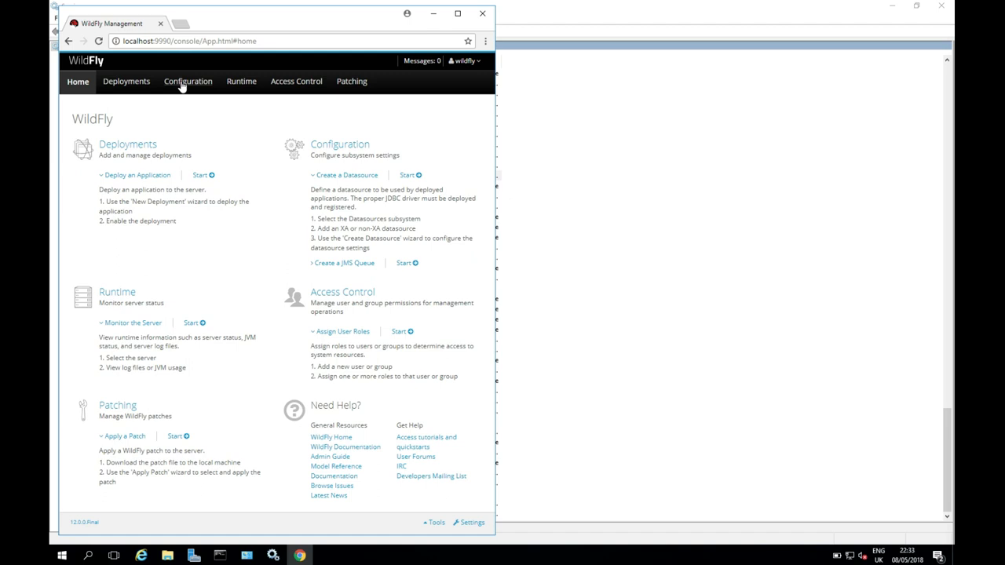
pyautogui.moveTo(184, 90)
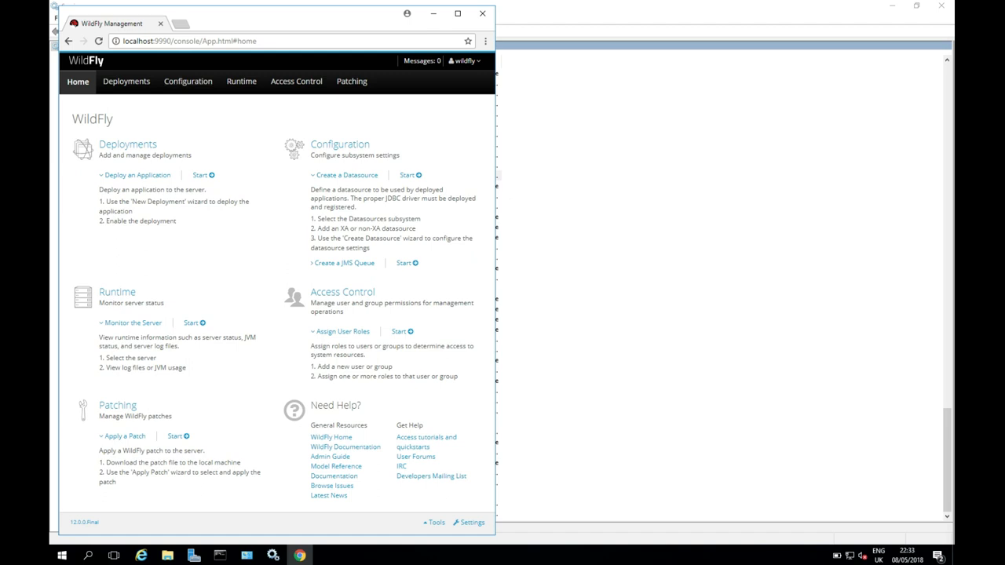